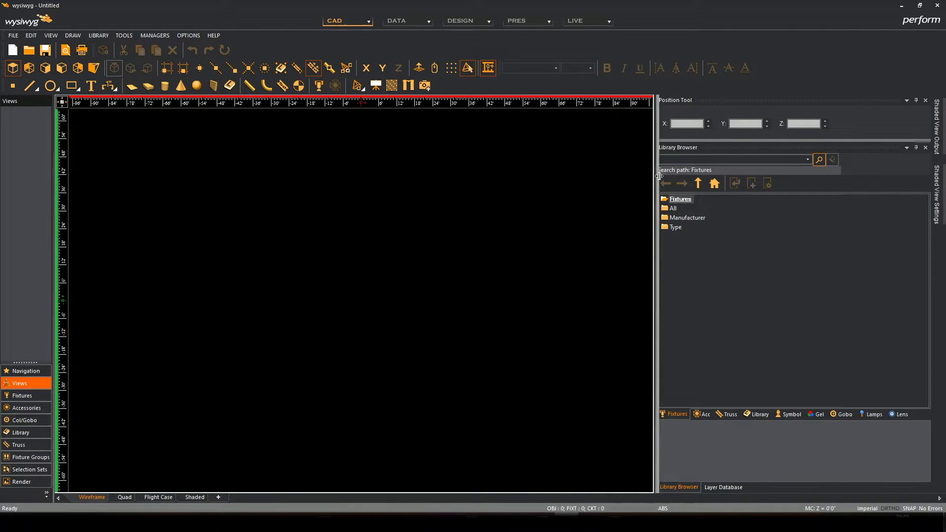
- Widen the CAD drawing area by narrowing the docked Position Tool and Library Browser panels
{"action": "left_click", "coordinate": [124, 497]}
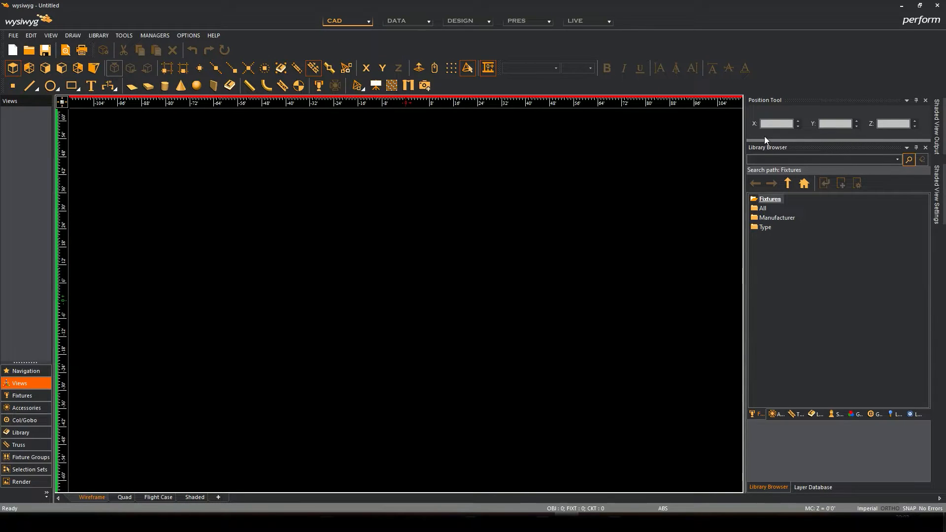
{"action": "mouse_move", "coordinate": [807, 109]}
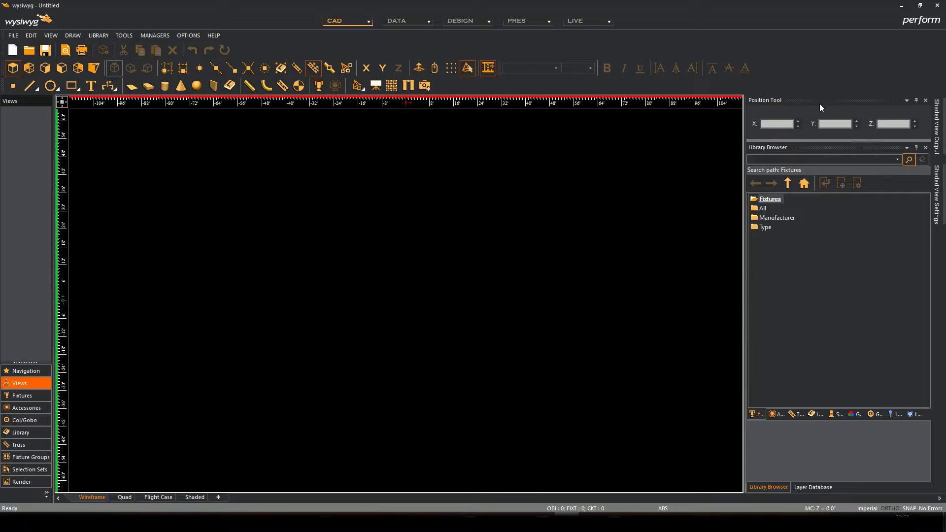
{"action": "mouse_move", "coordinate": [894, 118]}
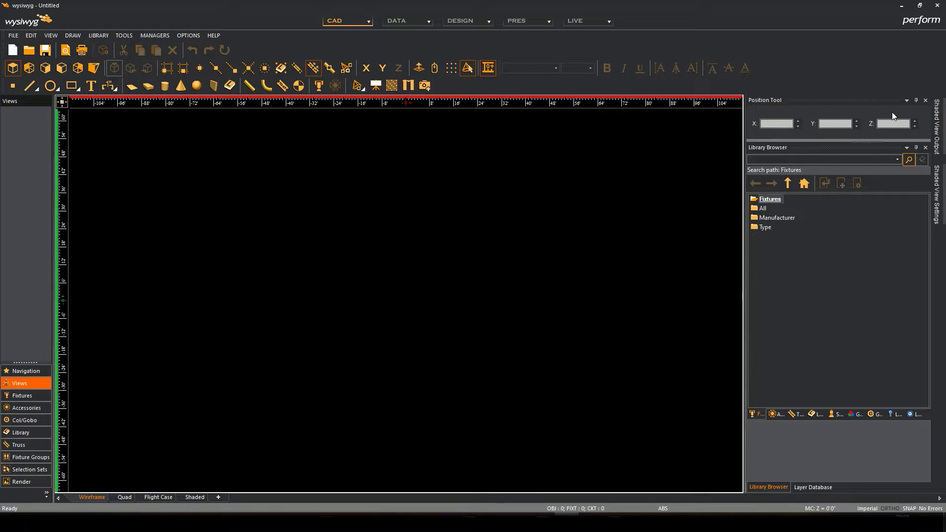
{"action": "mouse_move", "coordinate": [236, 155]}
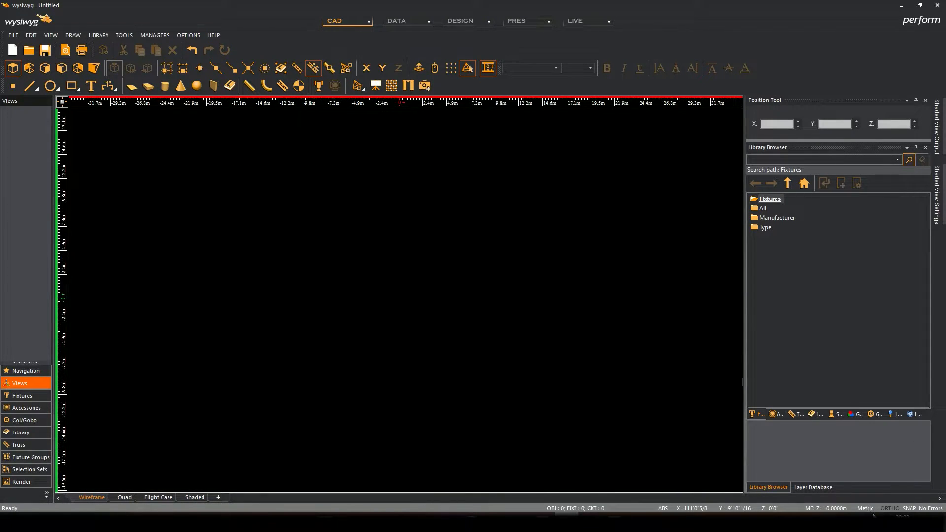
- Toggle the status-bar units so rulers and coordinates read in metric metres
{"action": "left_click", "coordinate": [866, 508]}
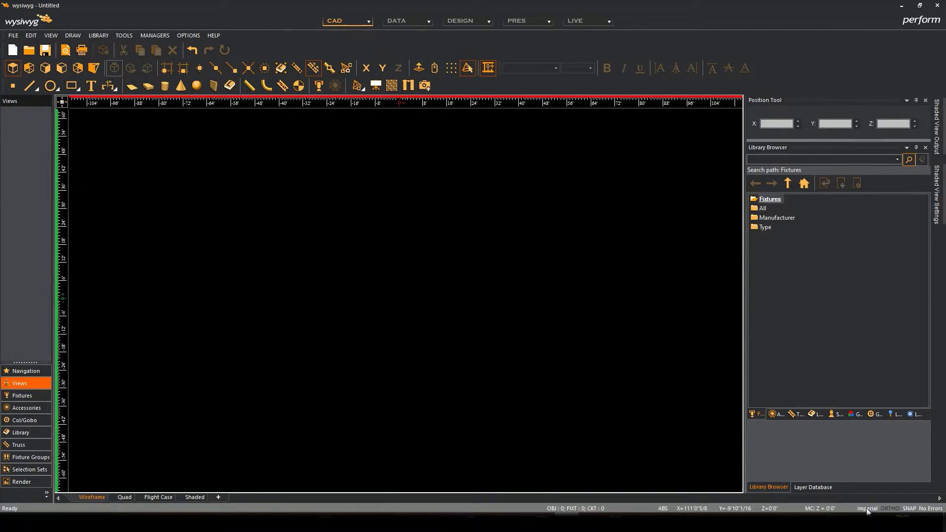
{"action": "left_click", "coordinate": [868, 508]}
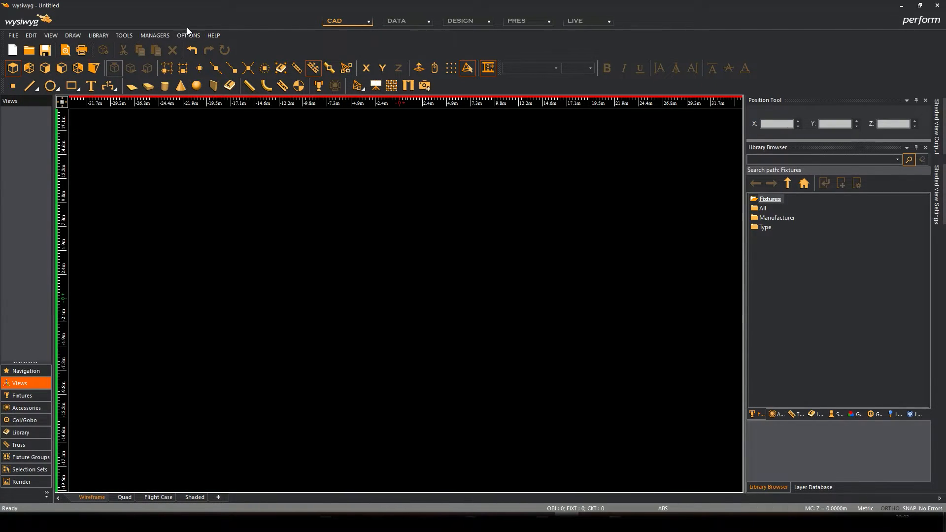
- In Document Options > Draw Defaults, set the grid interval to 0.5 m
{"action": "left_click", "coordinate": [188, 35]}
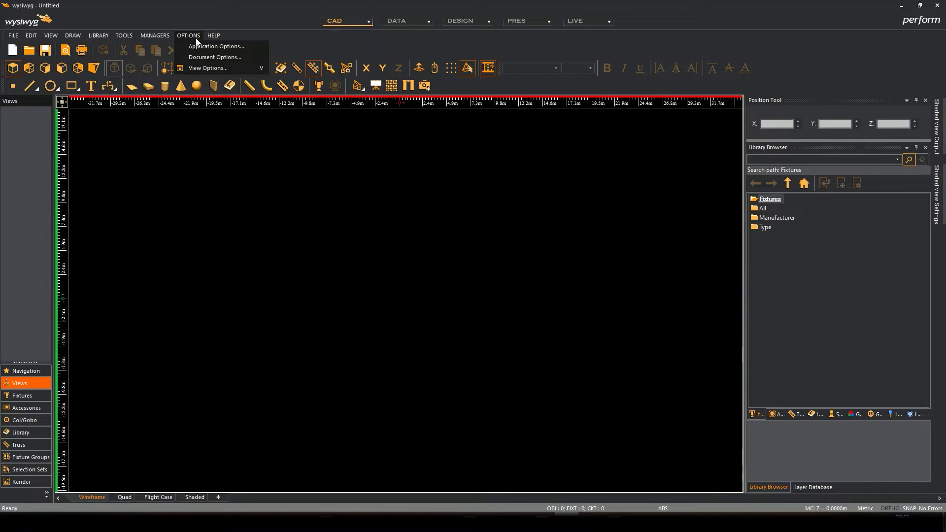
{"action": "left_click", "coordinate": [215, 57]}
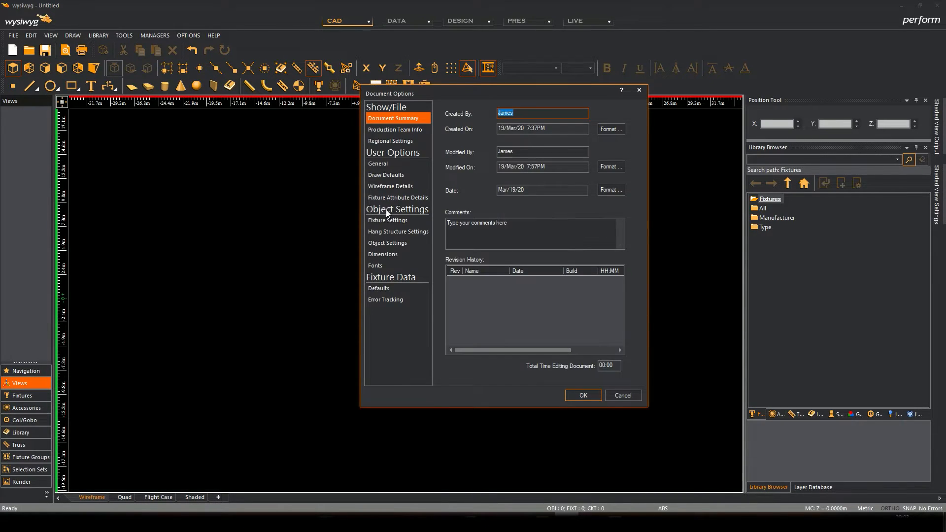
{"action": "left_click", "coordinate": [385, 176]}
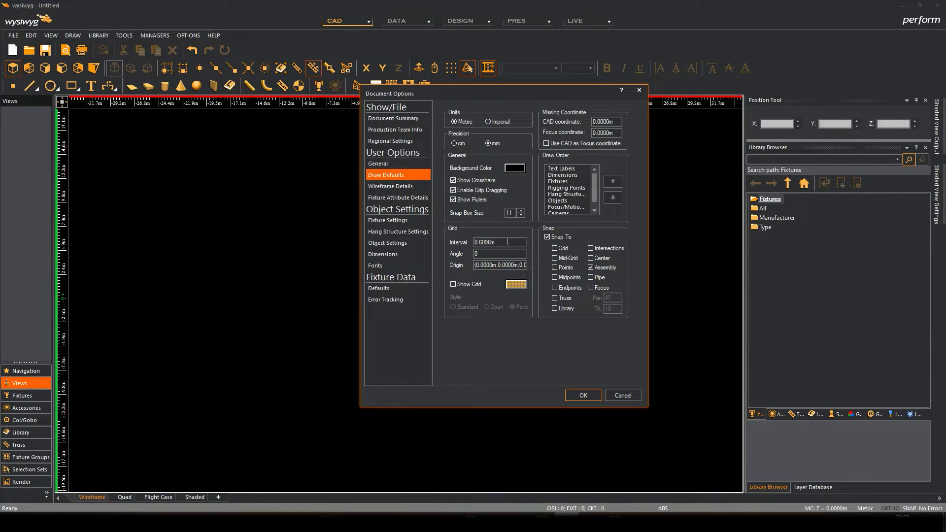
{"action": "left_click", "coordinate": [498, 243]}
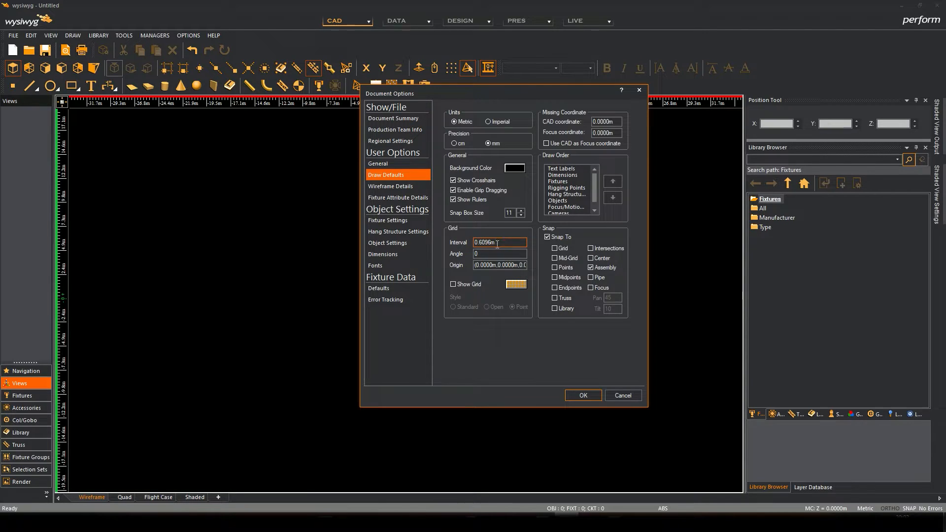
{"action": "triple_click", "coordinate": [486, 242]}
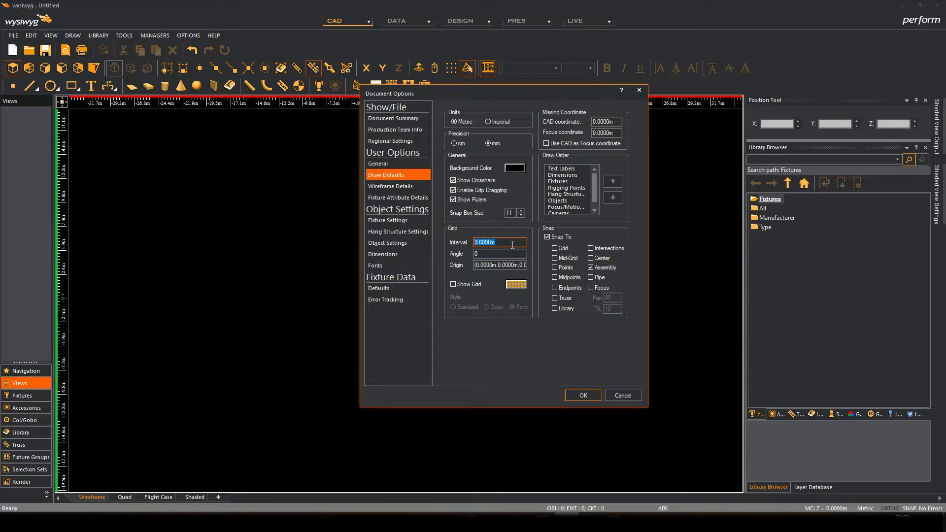
{"action": "type", "text": "0.5"}
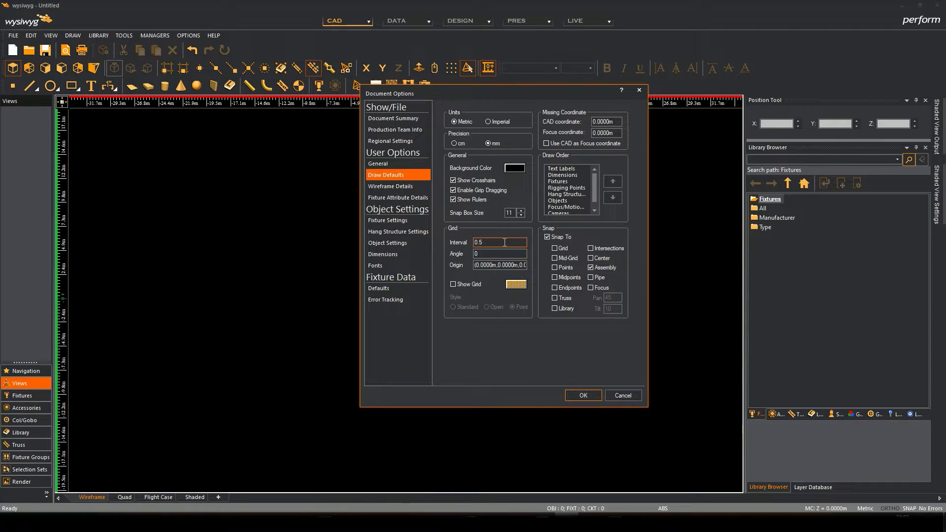
{"action": "left_click", "coordinate": [495, 242]}
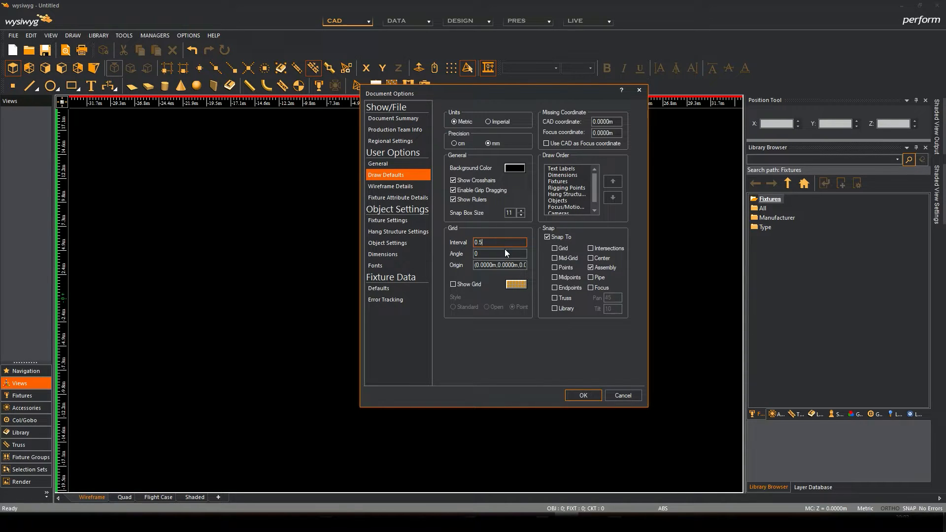
{"action": "mouse_move", "coordinate": [505, 235]}
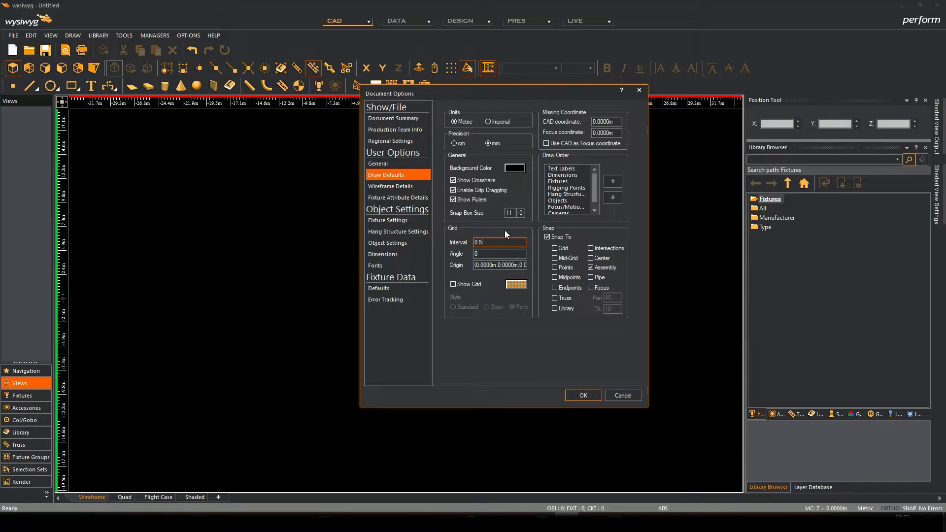
{"action": "mouse_move", "coordinate": [468, 245]}
{"action": "type", "text": "0.1"}
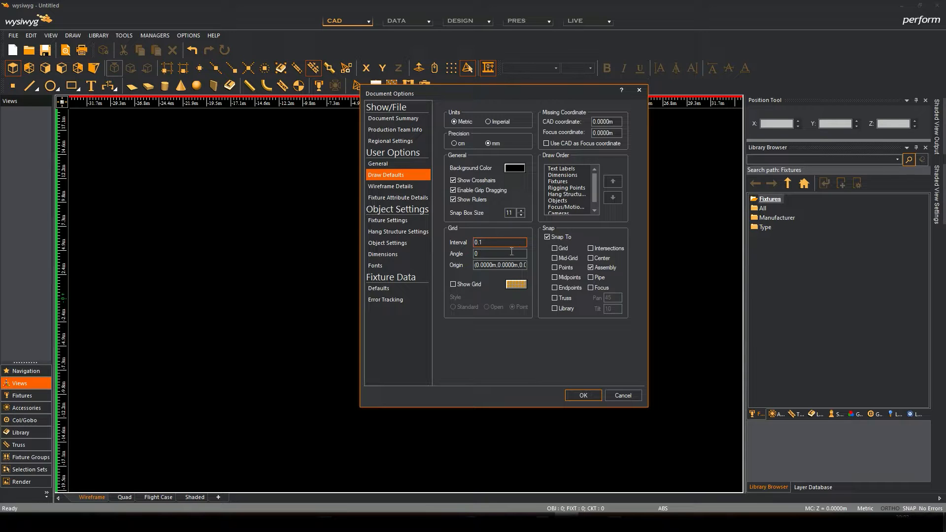
{"action": "left_click", "coordinate": [495, 254]}
{"action": "type", "text": "0.5"}
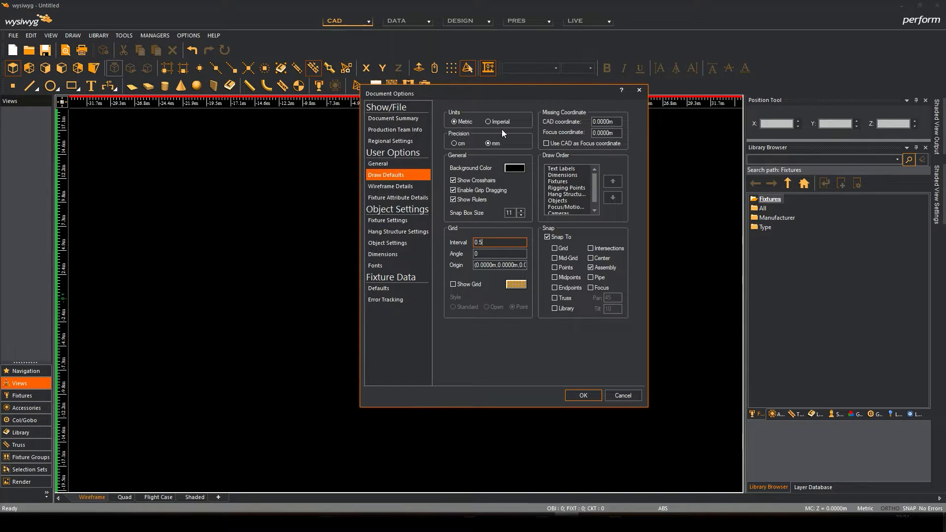
{"action": "mouse_move", "coordinate": [872, 505]}
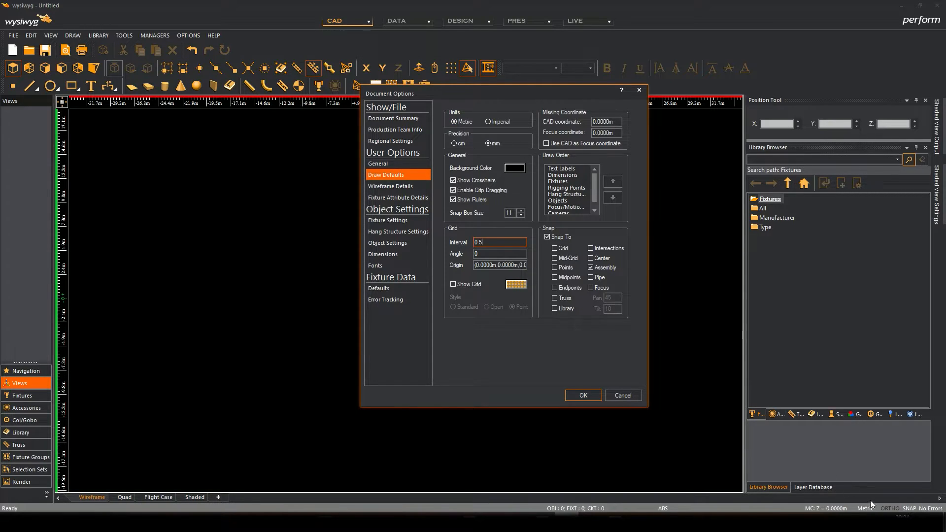
{"action": "mouse_move", "coordinate": [488, 122]}
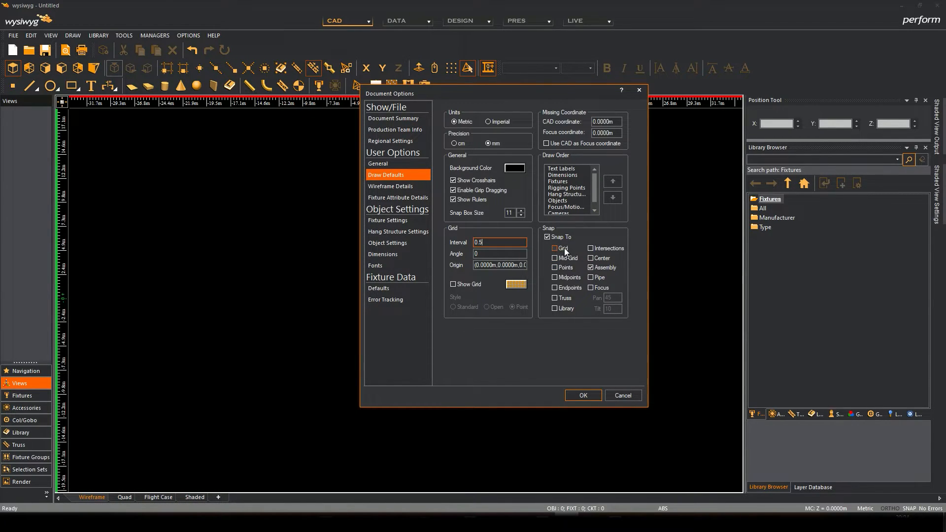
- Enable snapping to grid, points, midpoints and endpoints, then confirm the document options
{"action": "left_click", "coordinate": [554, 277]}
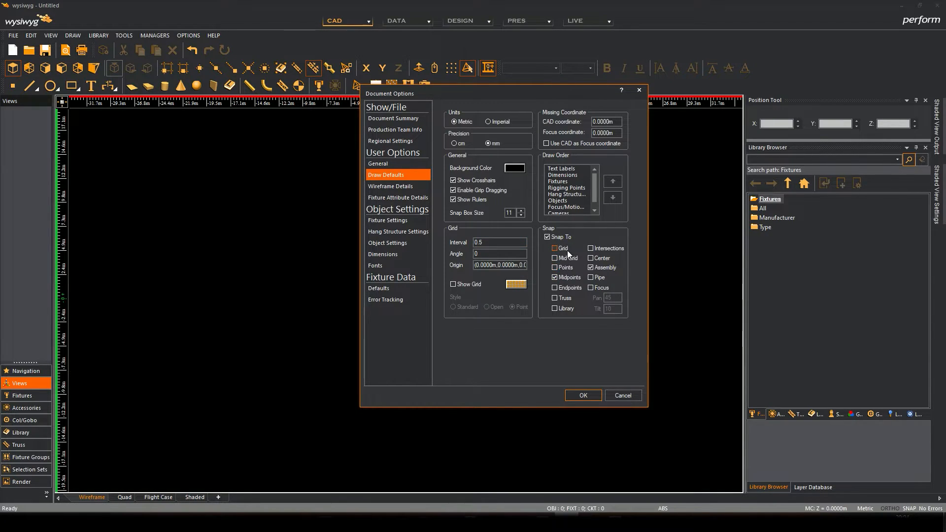
{"action": "left_click", "coordinate": [556, 249]}
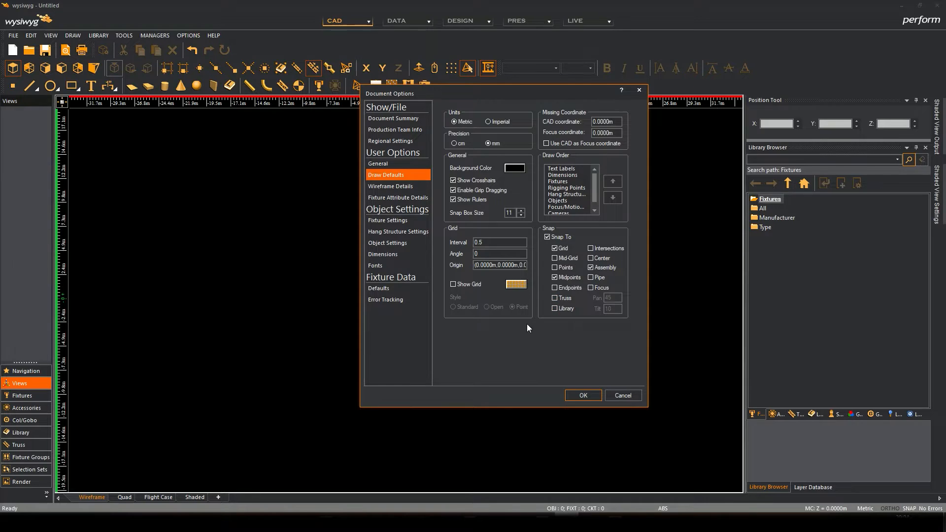
{"action": "left_click", "coordinate": [556, 277]}
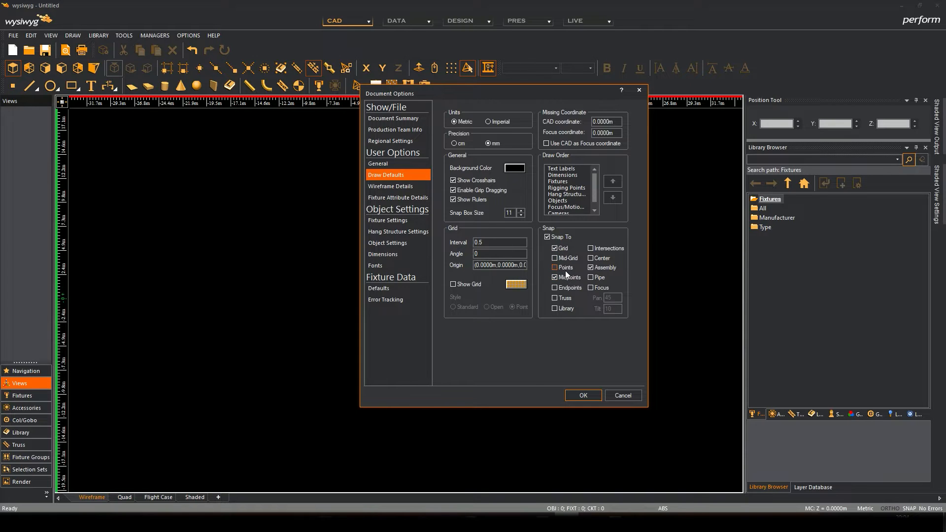
{"action": "left_click", "coordinate": [553, 267]}
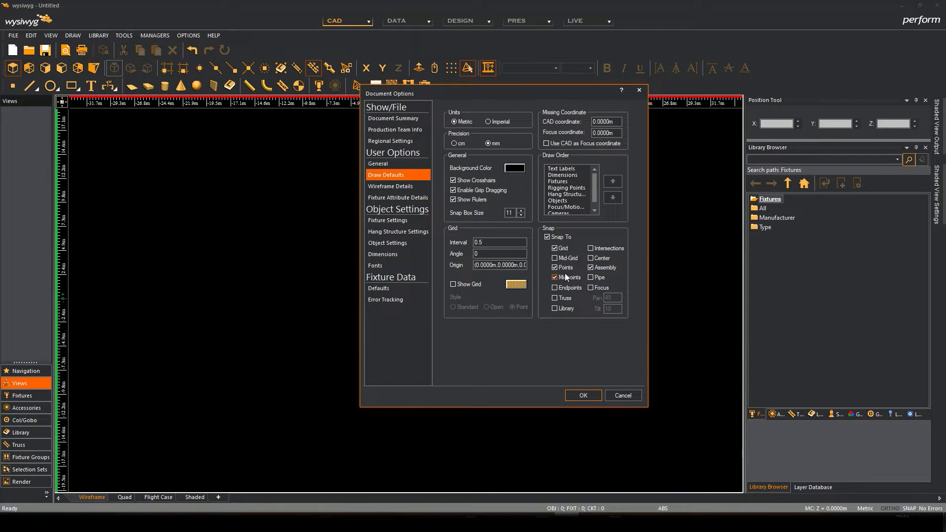
{"action": "left_click", "coordinate": [549, 288]}
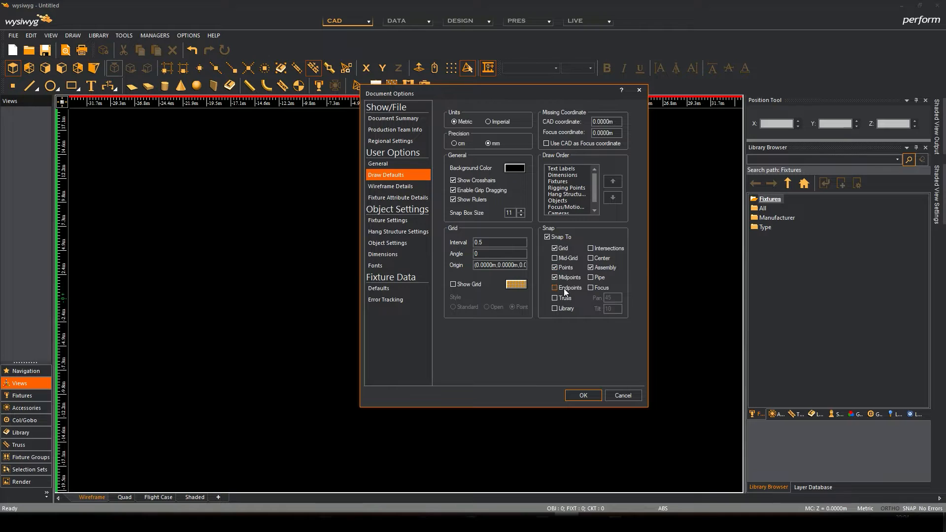
{"action": "left_click", "coordinate": [555, 287]}
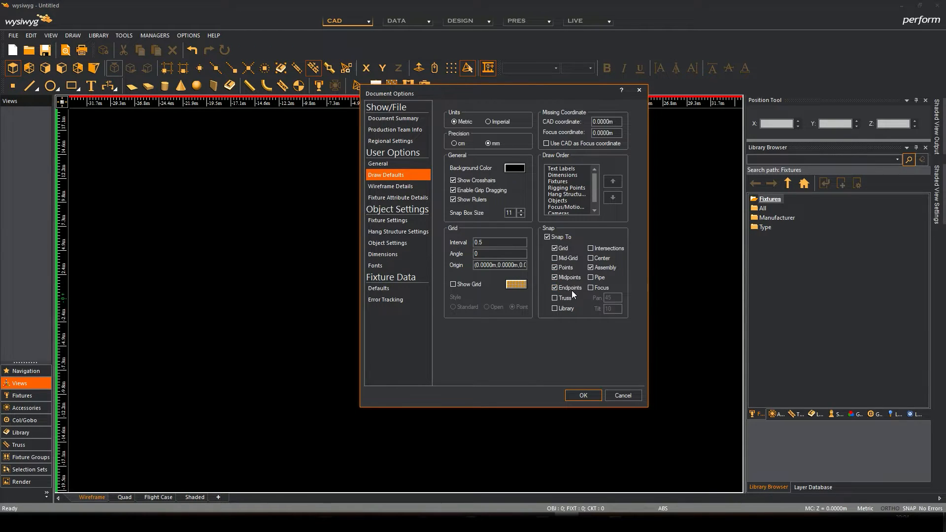
{"action": "mouse_move", "coordinate": [571, 331]}
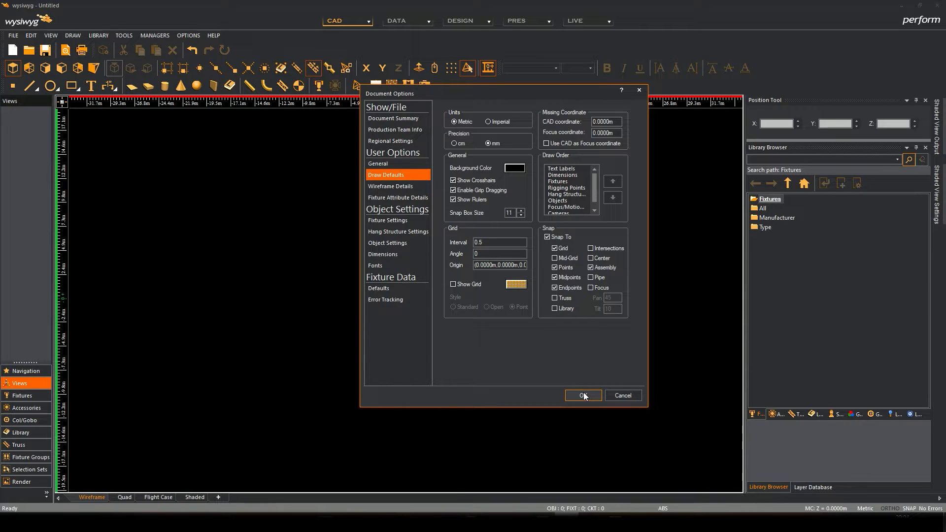
{"action": "left_click", "coordinate": [579, 396]}
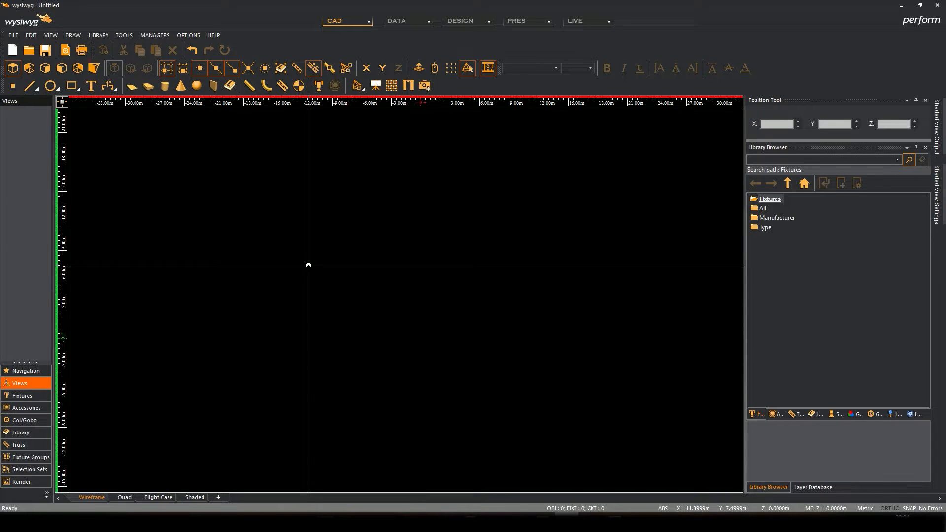
{"action": "left_click", "coordinate": [31, 85]}
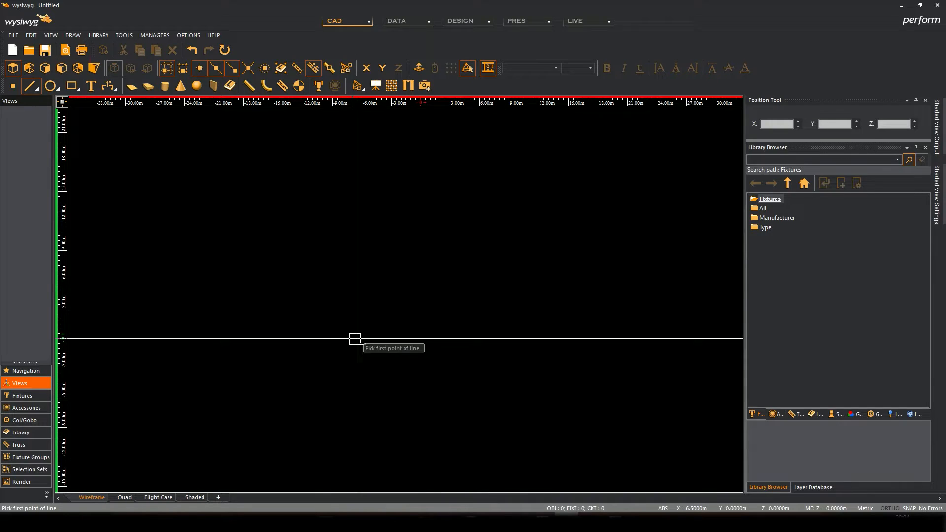
{"action": "mouse_move", "coordinate": [330, 339]}
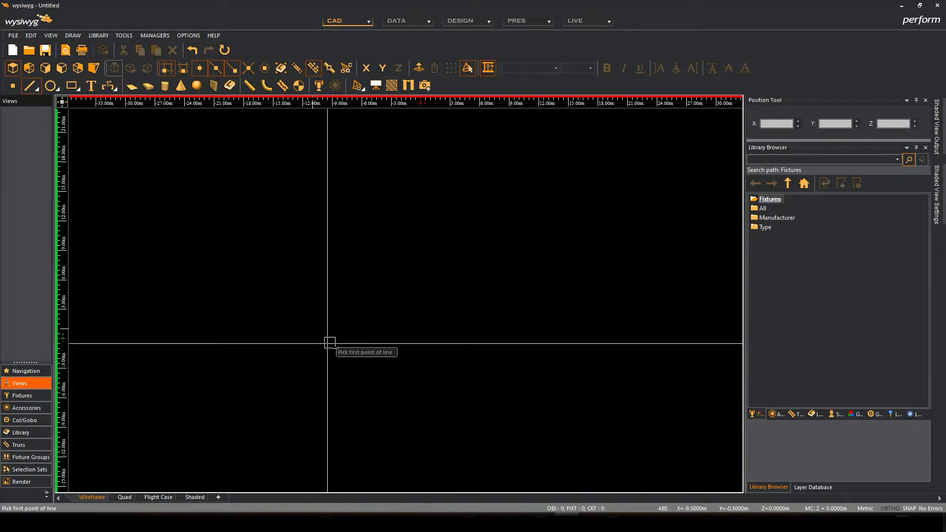
{"action": "mouse_move", "coordinate": [288, 336]}
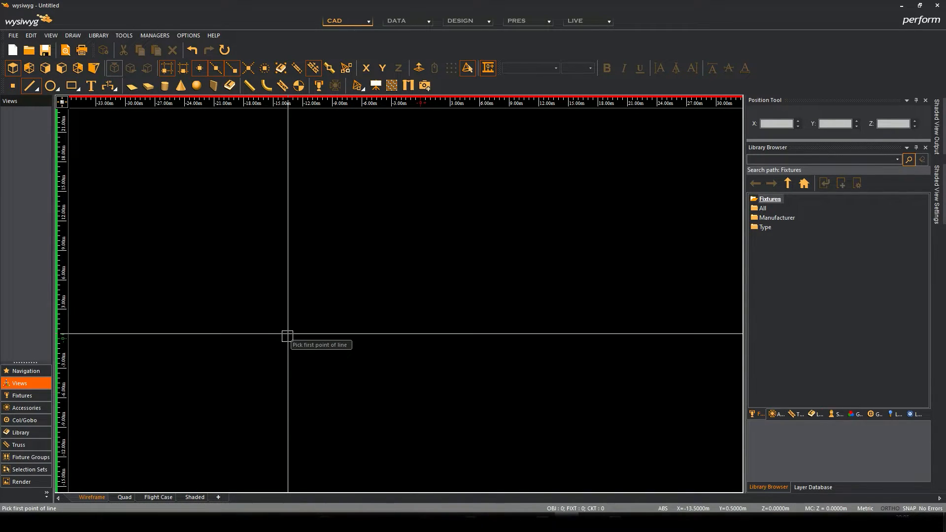
{"action": "mouse_move", "coordinate": [275, 337]}
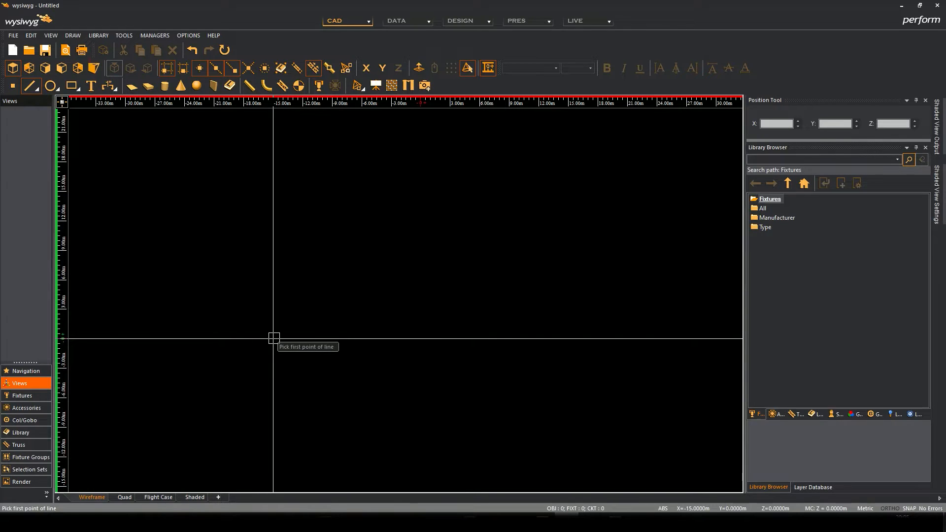
{"action": "mouse_move", "coordinate": [410, 340]}
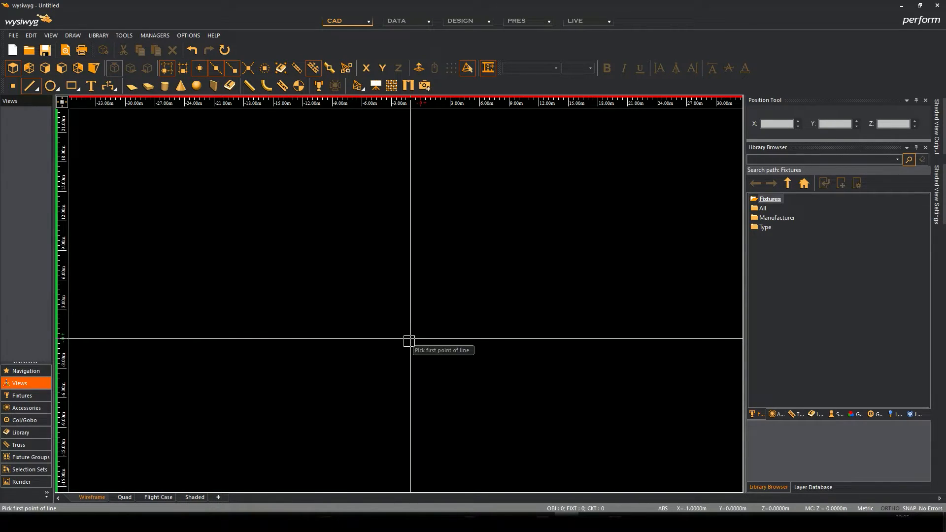
{"action": "mouse_move", "coordinate": [386, 337]}
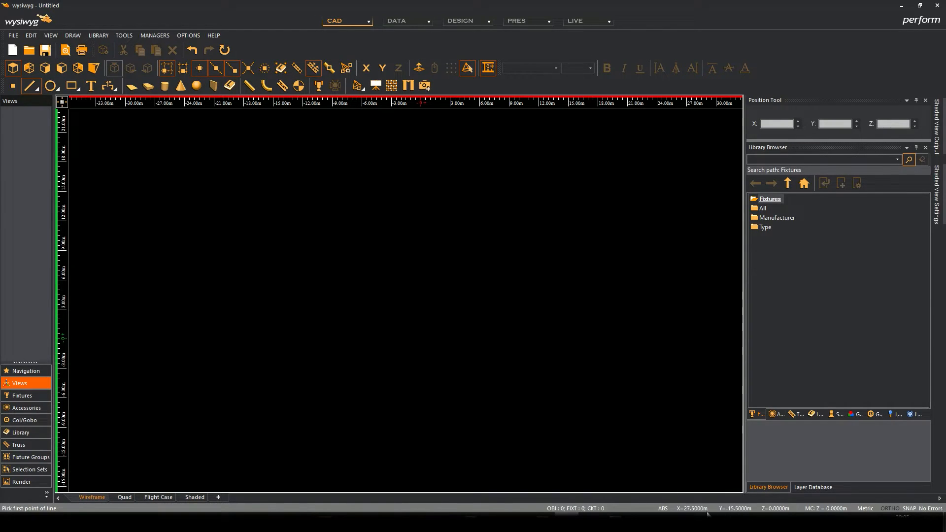
{"action": "mouse_move", "coordinate": [392, 326]}
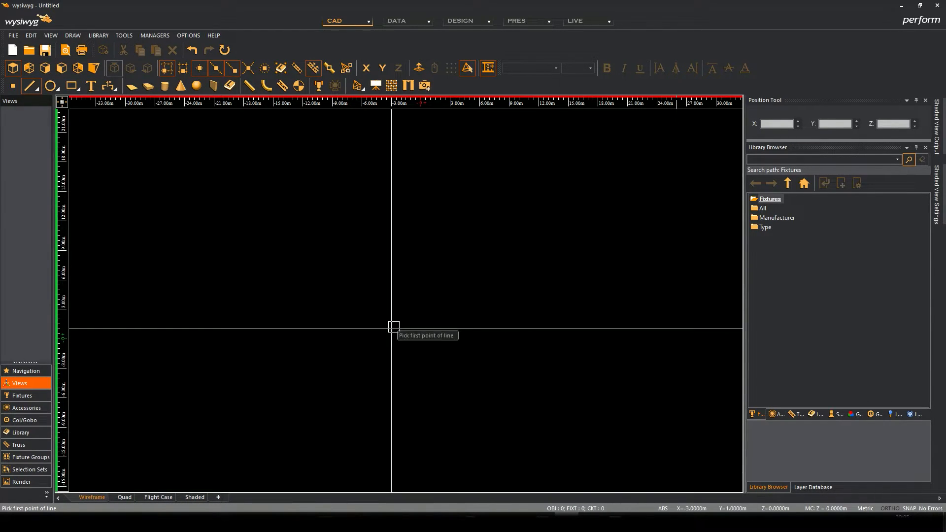
{"action": "mouse_move", "coordinate": [415, 307]}
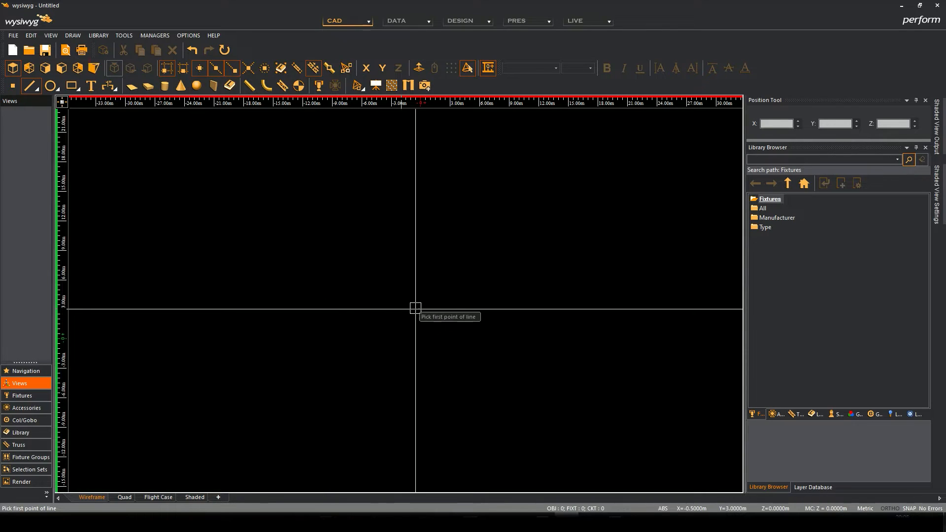
{"action": "mouse_move", "coordinate": [388, 331]}
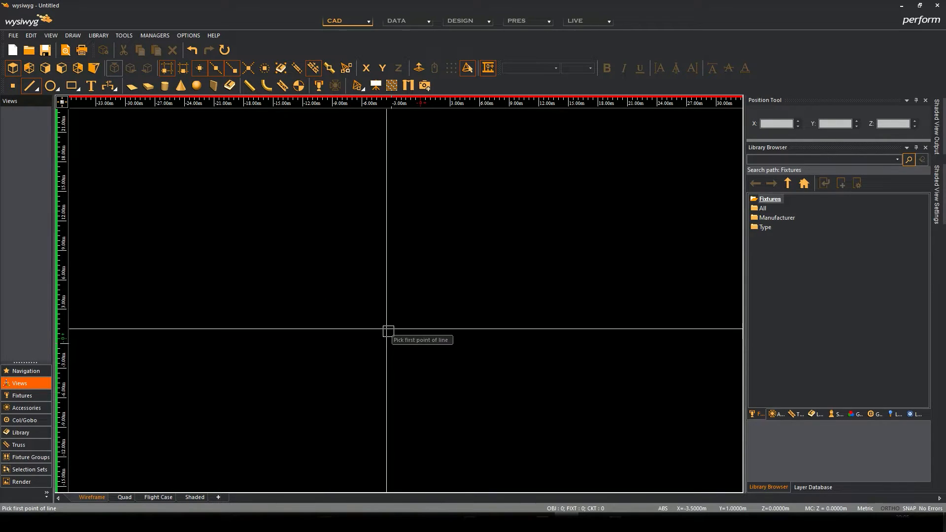
{"action": "mouse_move", "coordinate": [79, 340]}
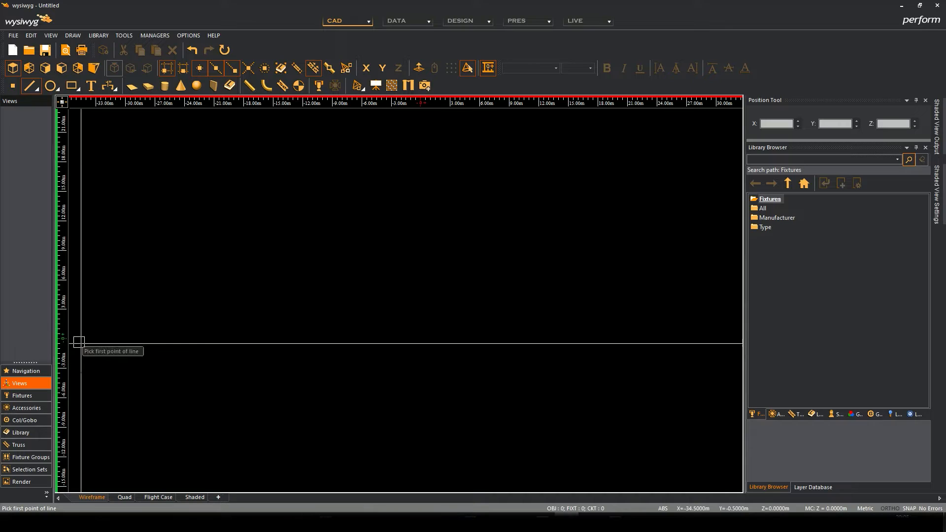
{"action": "mouse_move", "coordinate": [77, 336]}
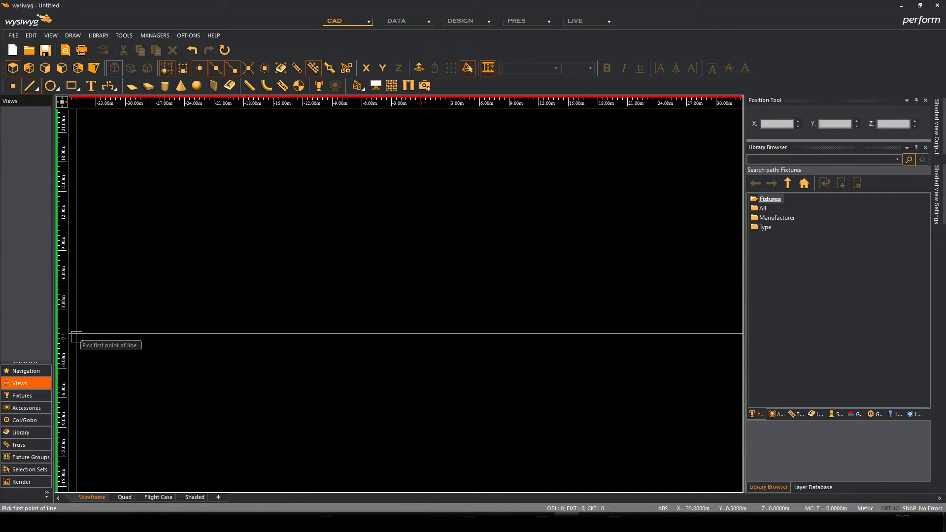
{"action": "mouse_move", "coordinate": [351, 337]}
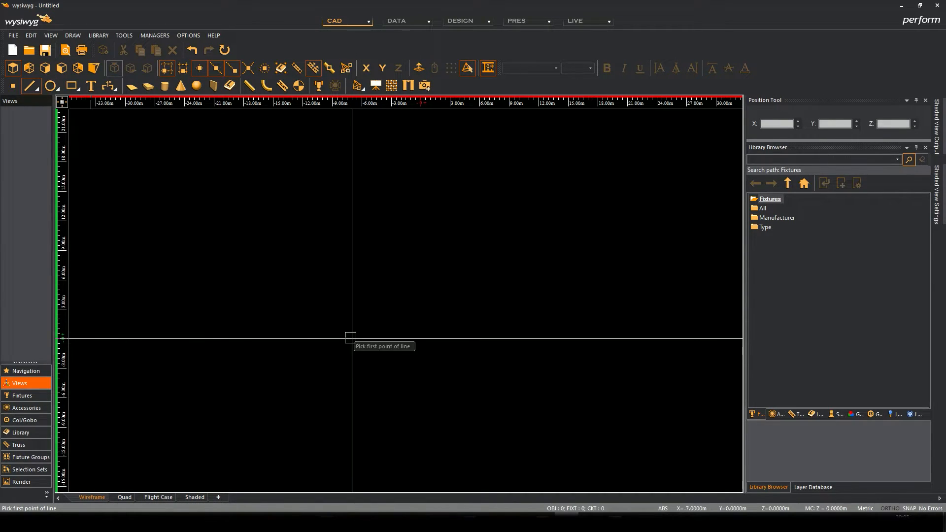
{"action": "mouse_move", "coordinate": [408, 136]}
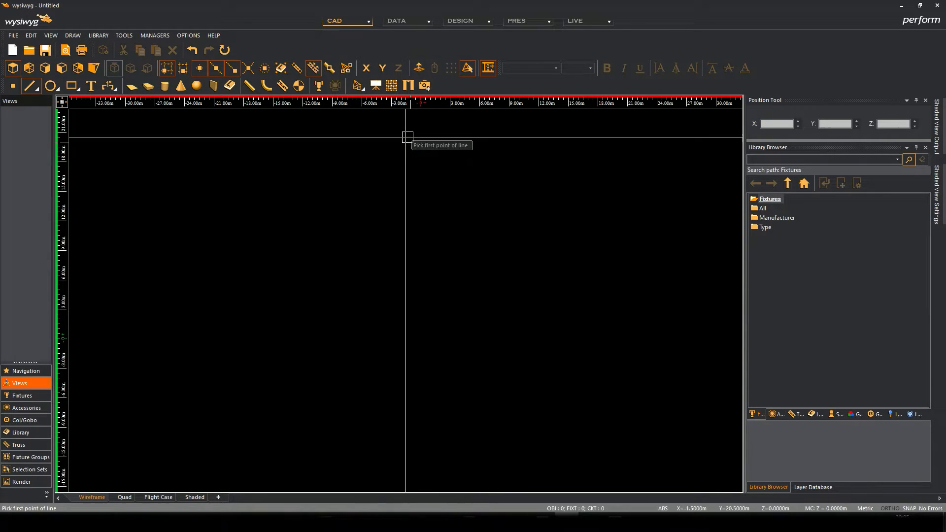
{"action": "mouse_move", "coordinate": [377, 340]}
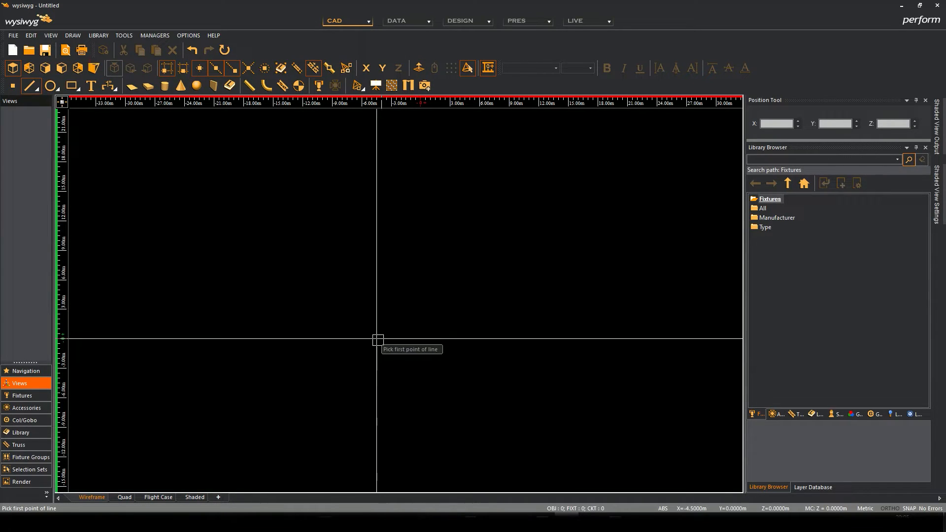
{"action": "mouse_move", "coordinate": [337, 339]}
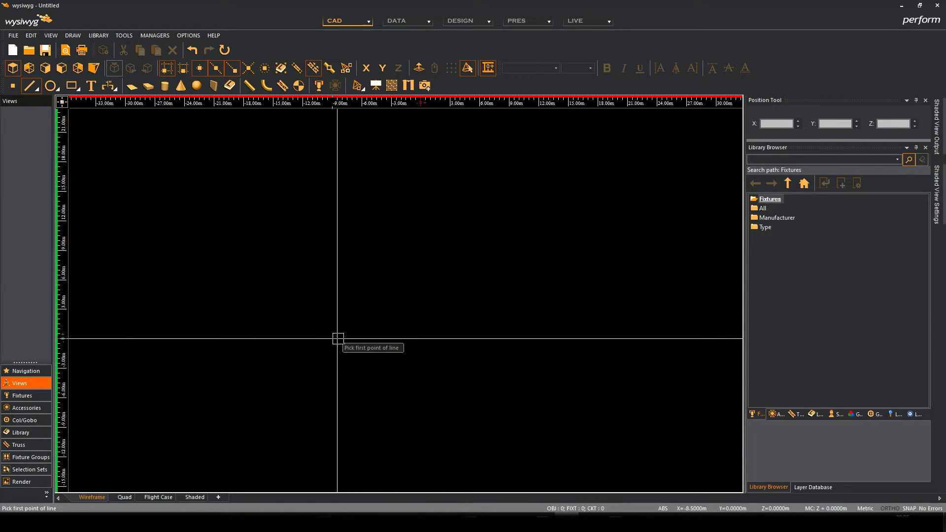
{"action": "mouse_move", "coordinate": [362, 339]}
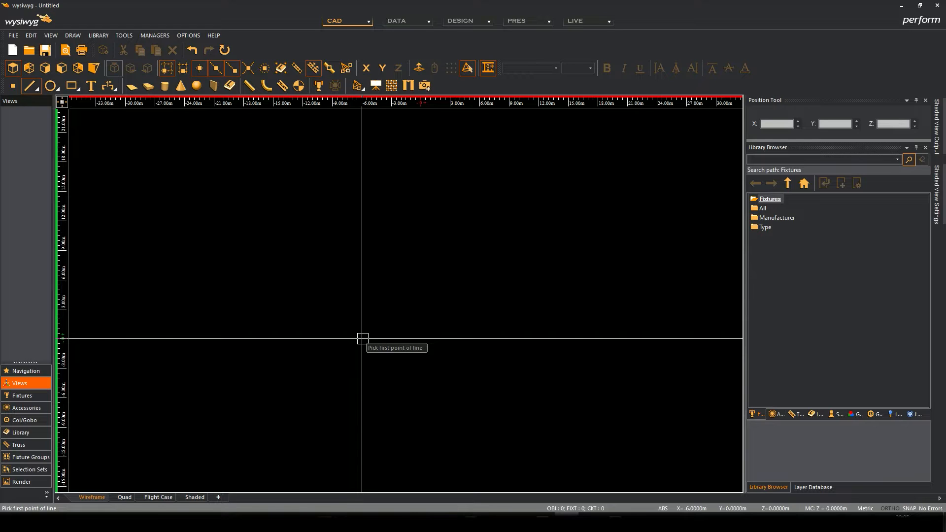
- Draw and finish the 12 m front line from X −6 m to X 6 m along Y 0
{"action": "left_click", "coordinate": [362, 338]}
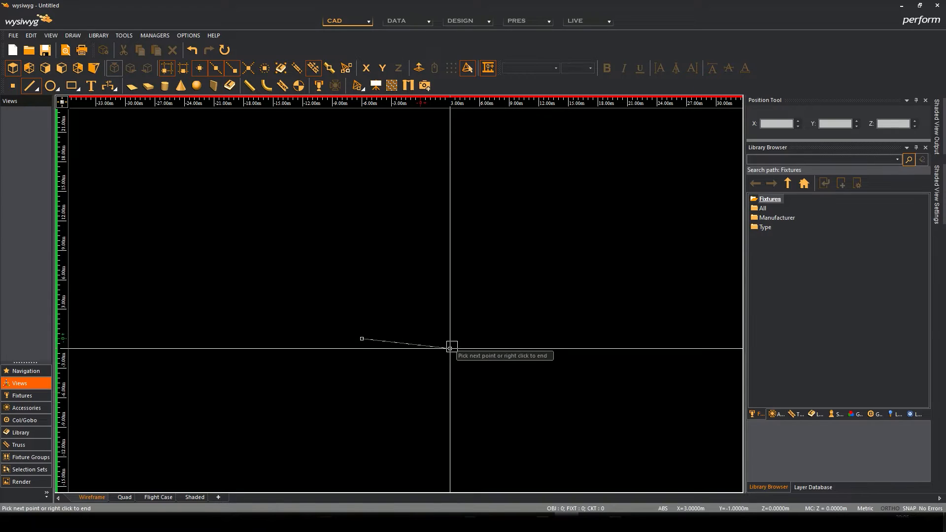
{"action": "mouse_move", "coordinate": [458, 344]}
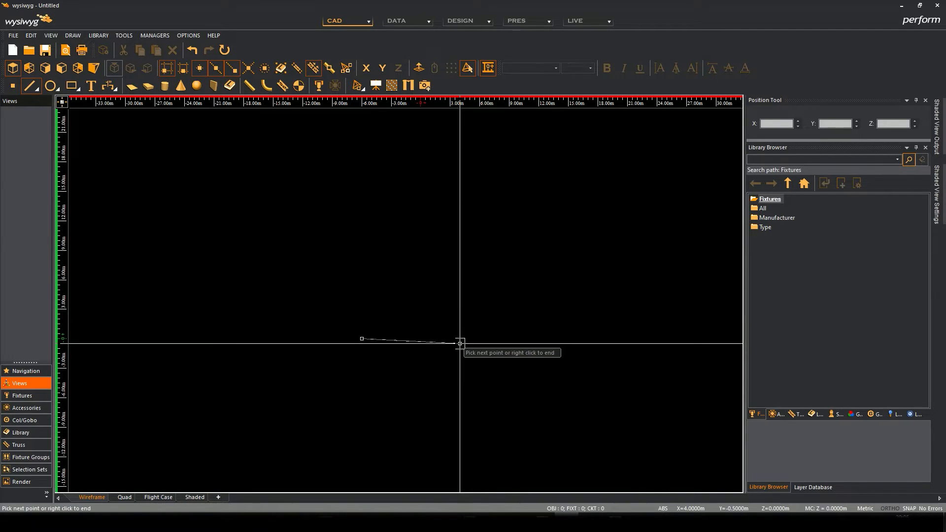
{"action": "mouse_move", "coordinate": [376, 349]}
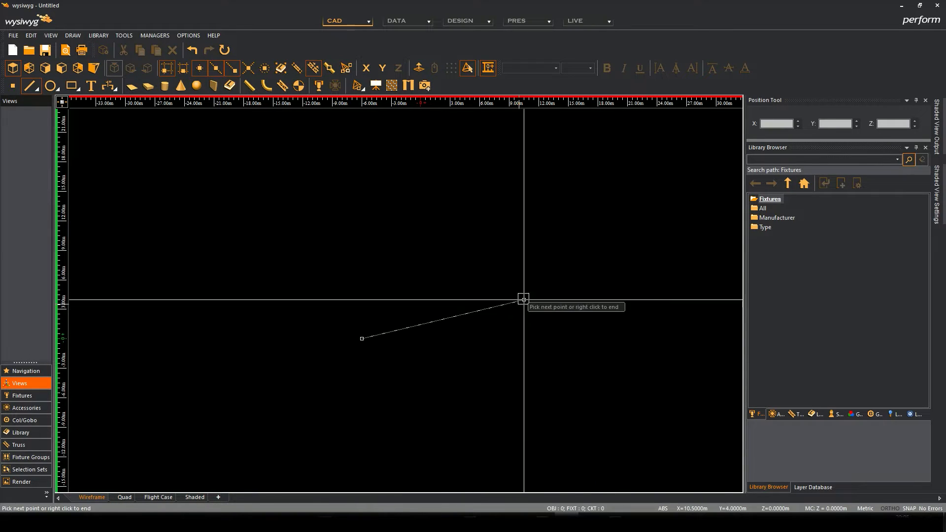
{"action": "mouse_move", "coordinate": [494, 333]}
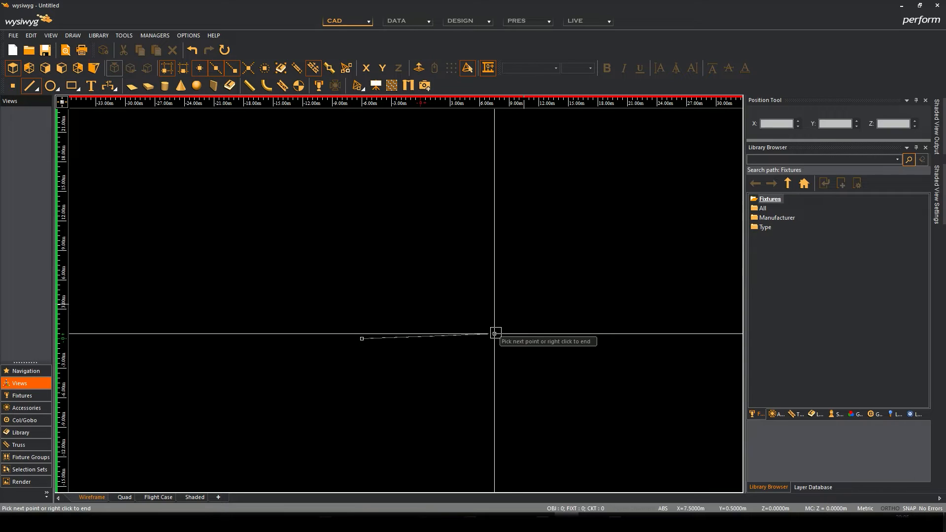
{"action": "mouse_move", "coordinate": [509, 328]}
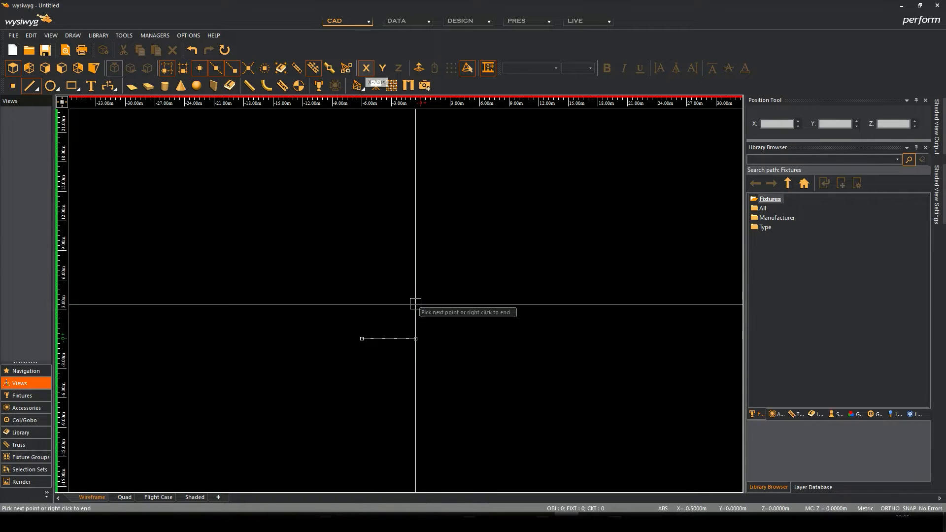
{"action": "mouse_move", "coordinate": [441, 352]}
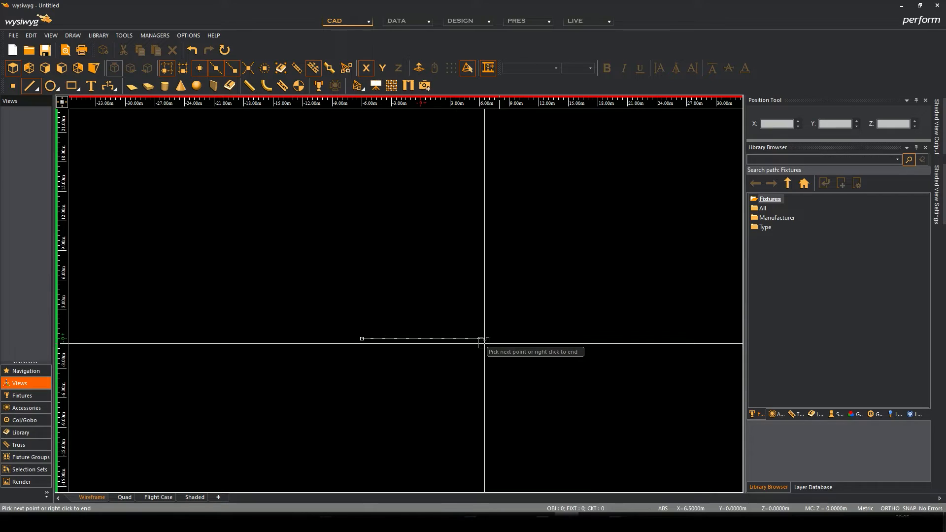
{"action": "mouse_move", "coordinate": [479, 338]}
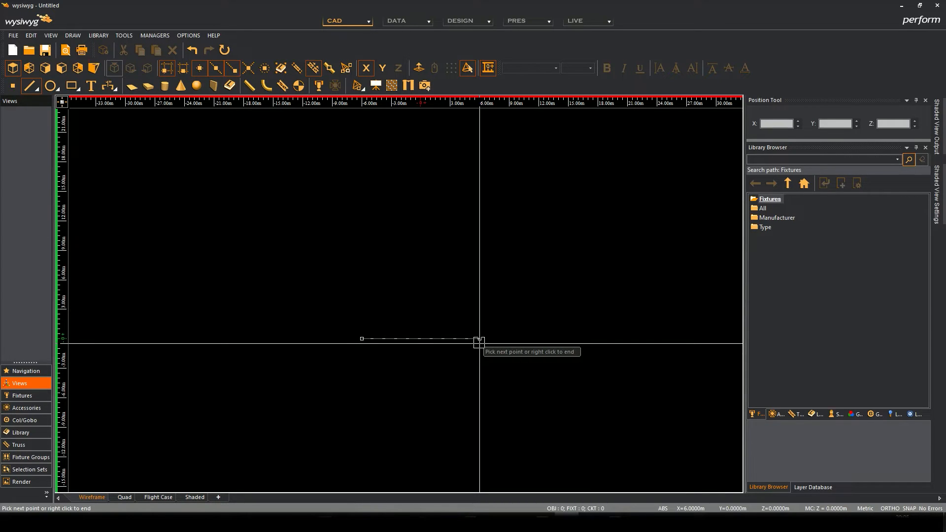
{"action": "mouse_move", "coordinate": [504, 336]}
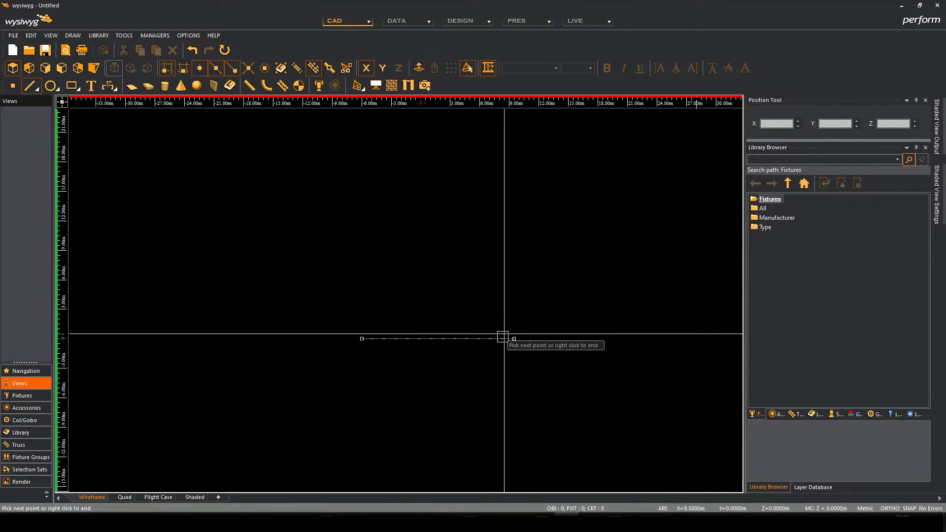
{"action": "mouse_move", "coordinate": [479, 338]}
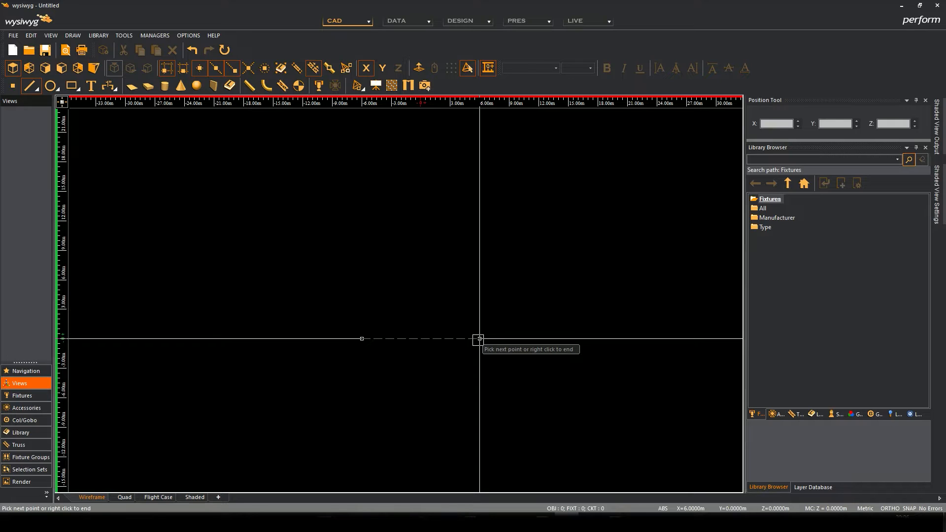
{"action": "mouse_move", "coordinate": [479, 366]}
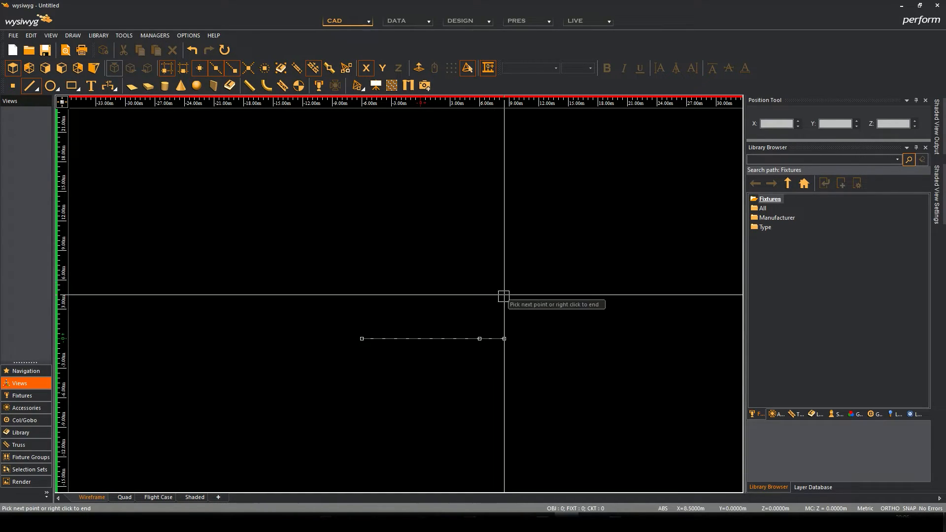
{"action": "right_click", "coordinate": [505, 297]}
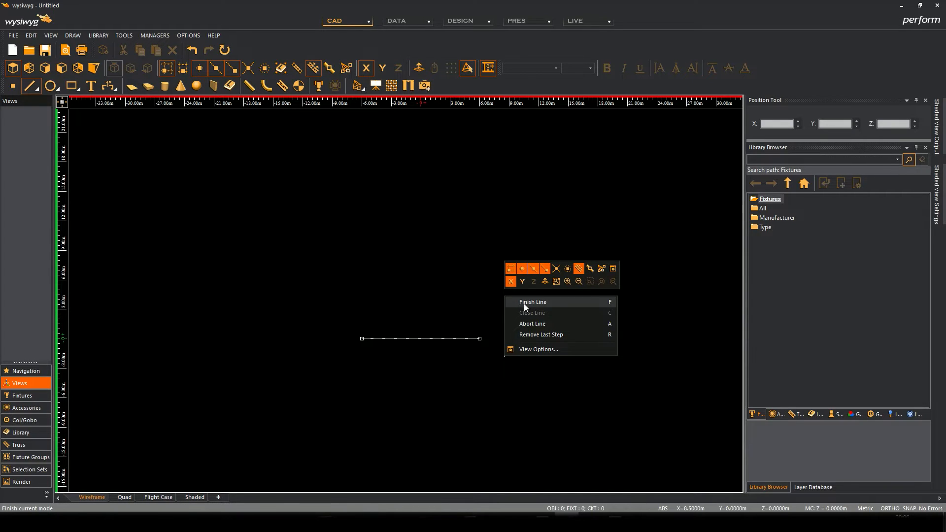
{"action": "left_click", "coordinate": [533, 301]}
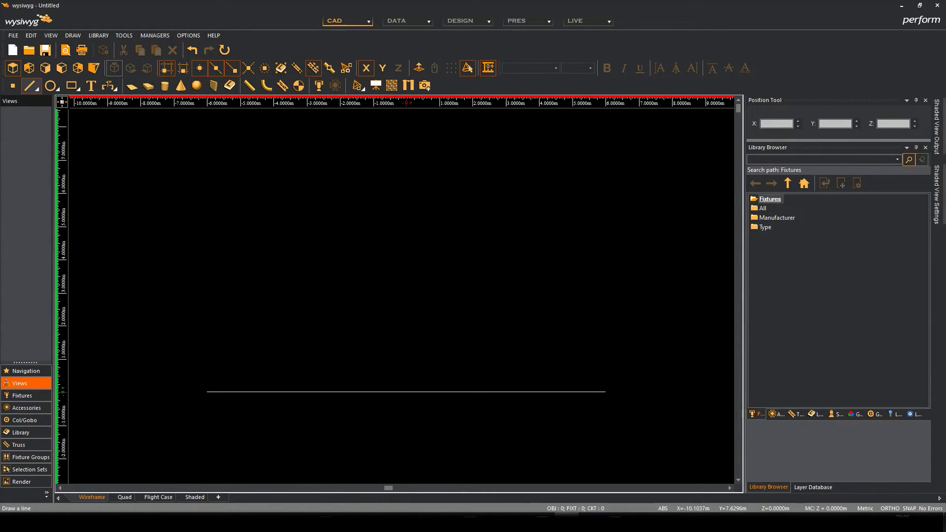
{"action": "mouse_move", "coordinate": [199, 420]}
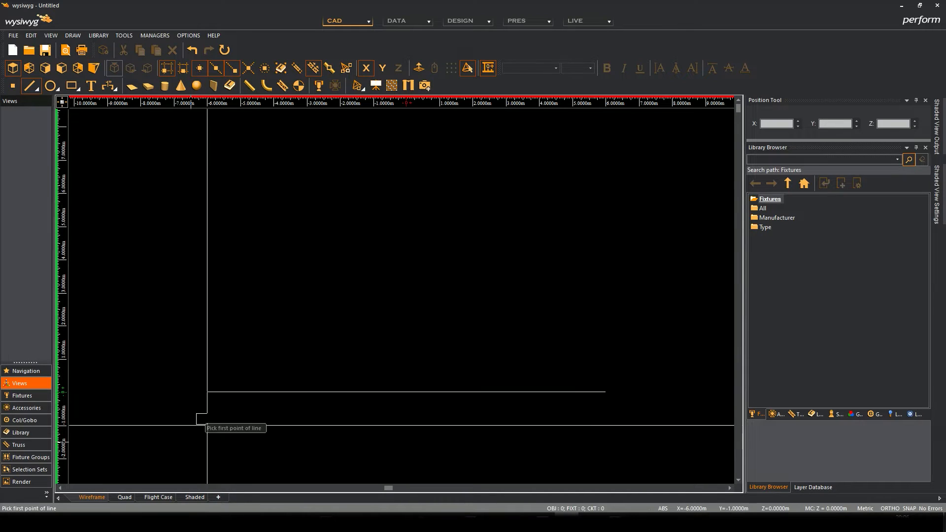
{"action": "mouse_move", "coordinate": [206, 388]}
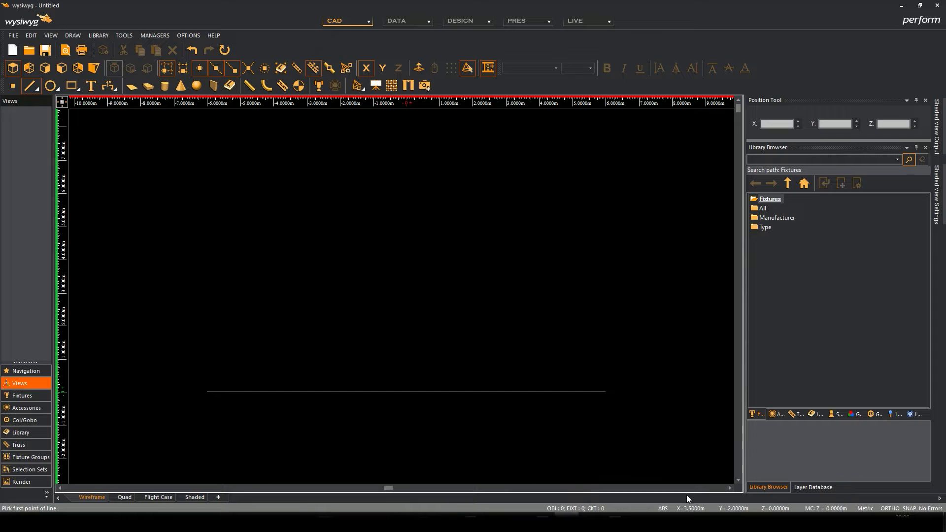
{"action": "mouse_move", "coordinate": [207, 389]}
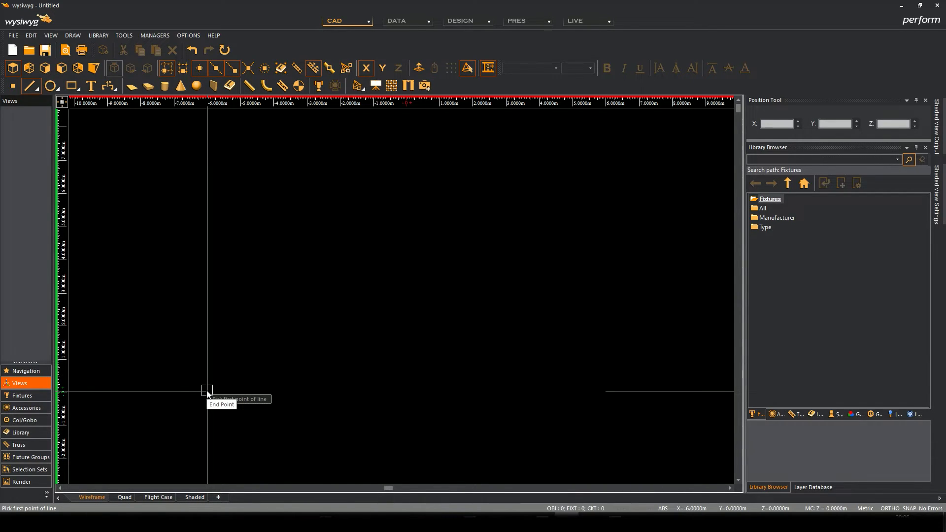
- From the front line's left end, run a line 6 m up vertically, then continue horizontally across
{"action": "left_click", "coordinate": [207, 392]}
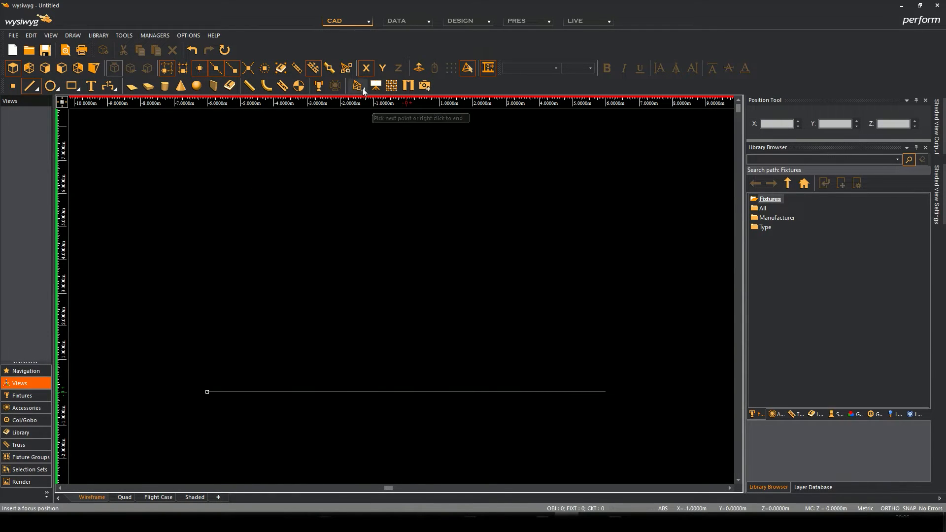
{"action": "left_click", "coordinate": [381, 68]}
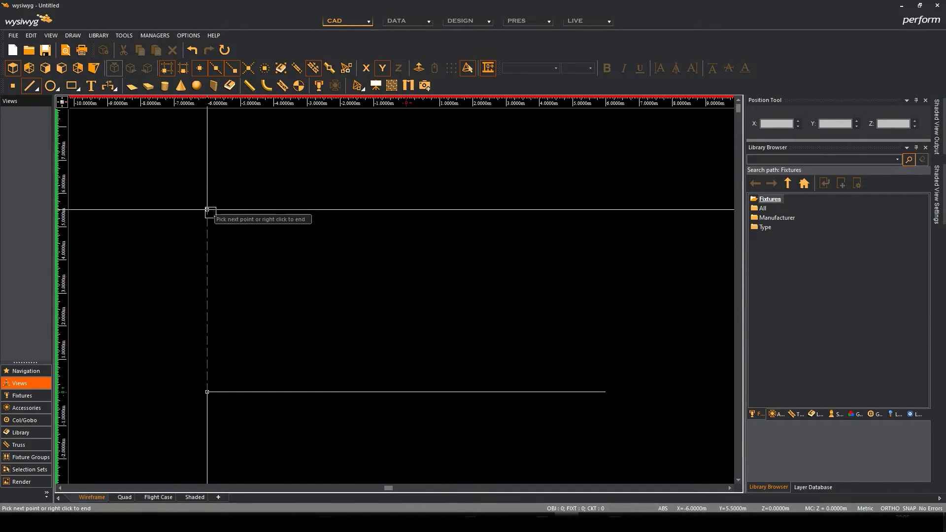
{"action": "mouse_move", "coordinate": [207, 197]}
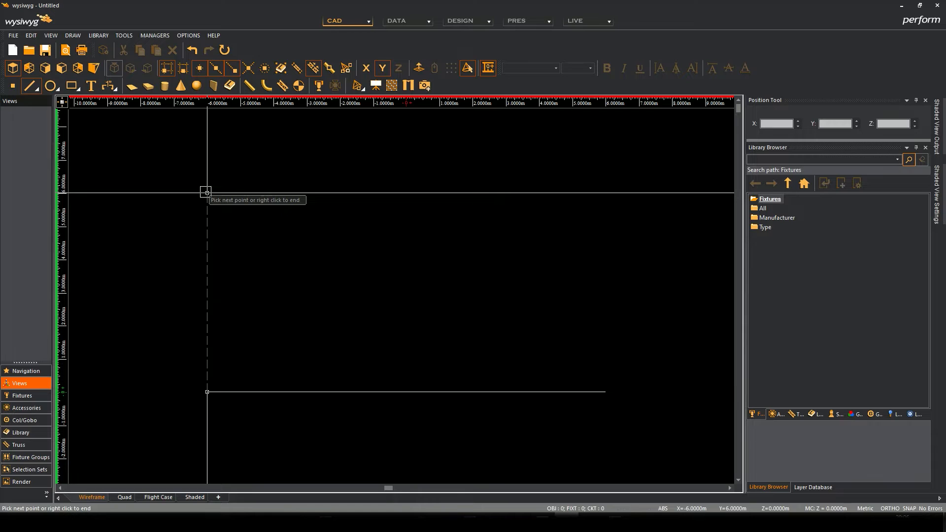
{"action": "mouse_move", "coordinate": [265, 244]}
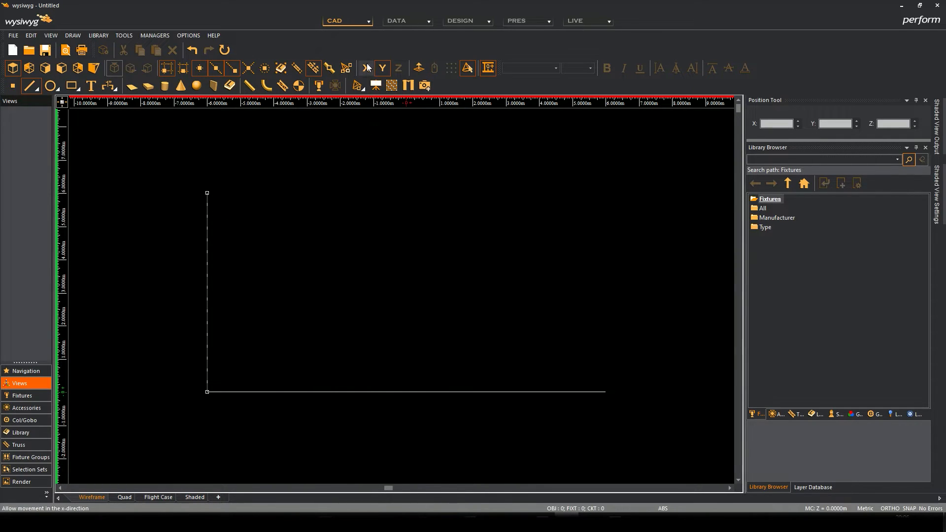
{"action": "left_click", "coordinate": [366, 68]}
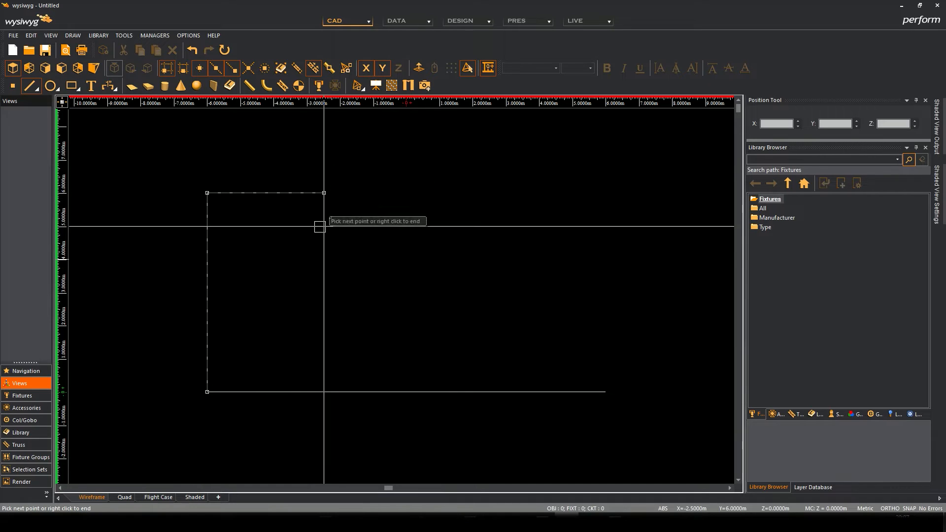
{"action": "mouse_move", "coordinate": [157, 227]}
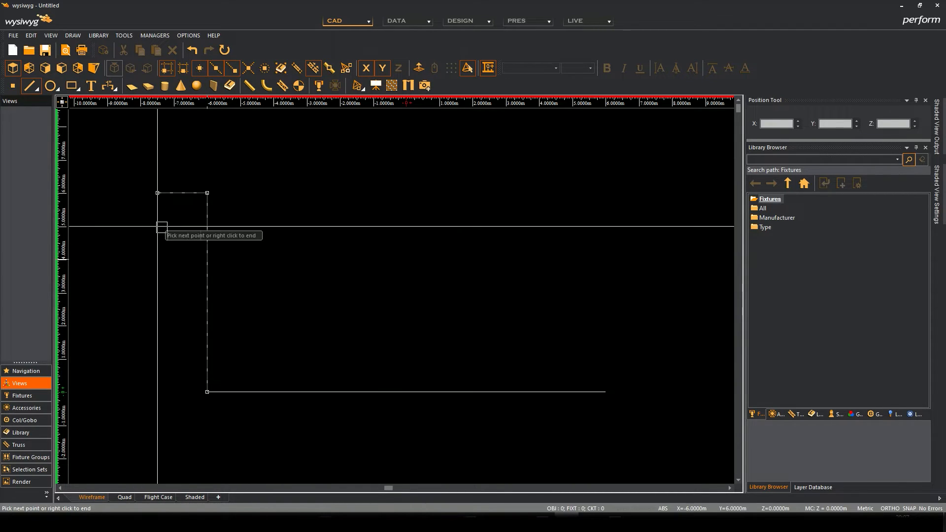
{"action": "mouse_move", "coordinate": [442, 194]}
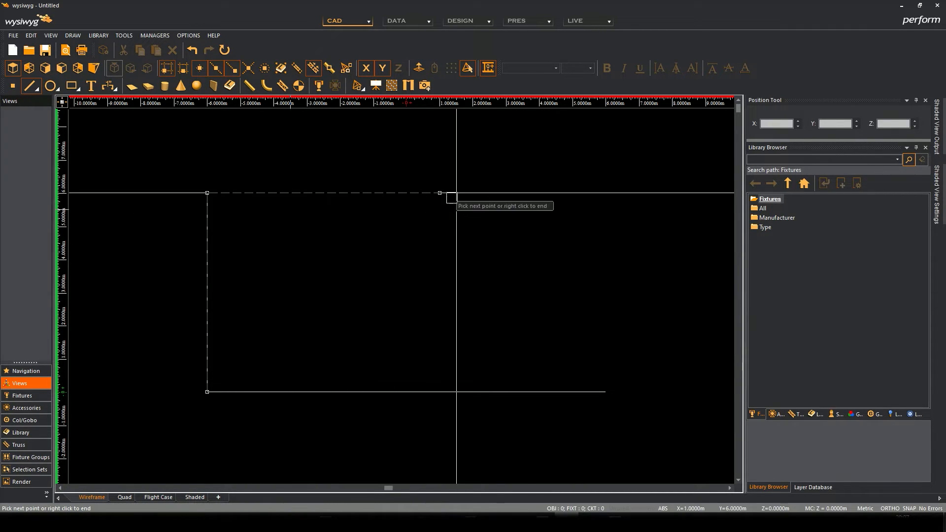
{"action": "mouse_move", "coordinate": [595, 205]}
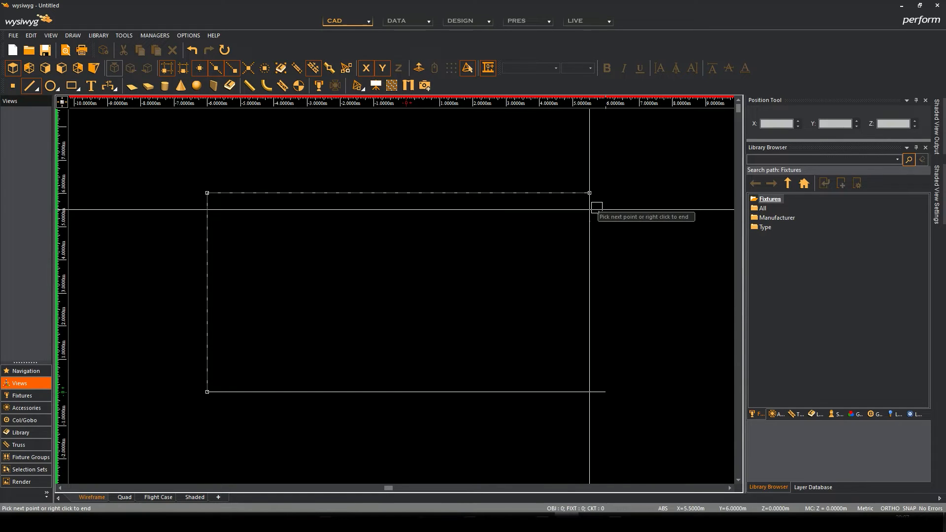
{"action": "mouse_move", "coordinate": [611, 204]}
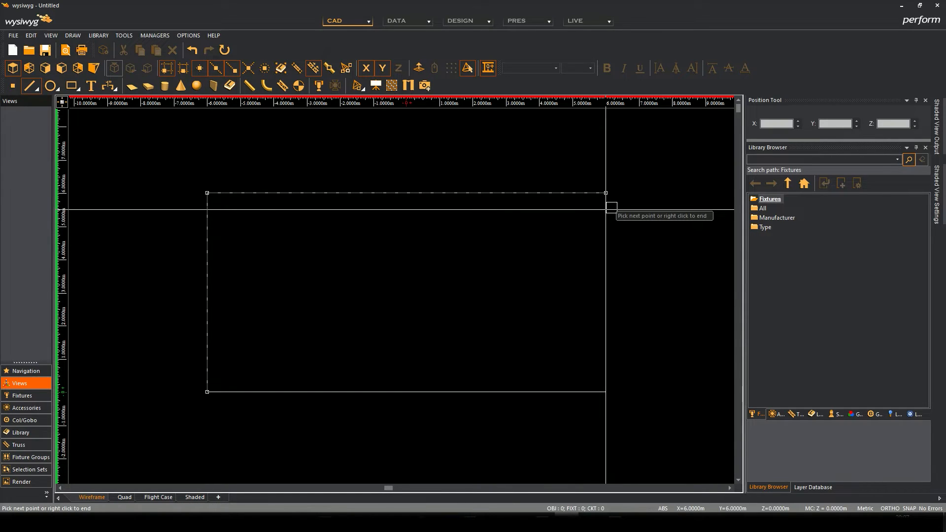
{"action": "mouse_move", "coordinate": [597, 278]}
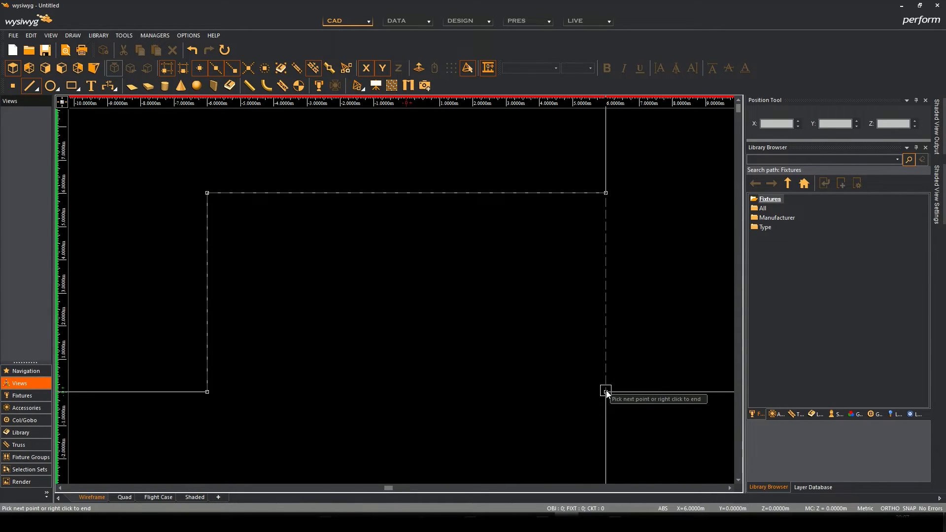
- Finish the three-sided outline, closing the 12 m by 6 m rectangle with the front line
{"action": "right_click", "coordinate": [606, 391]}
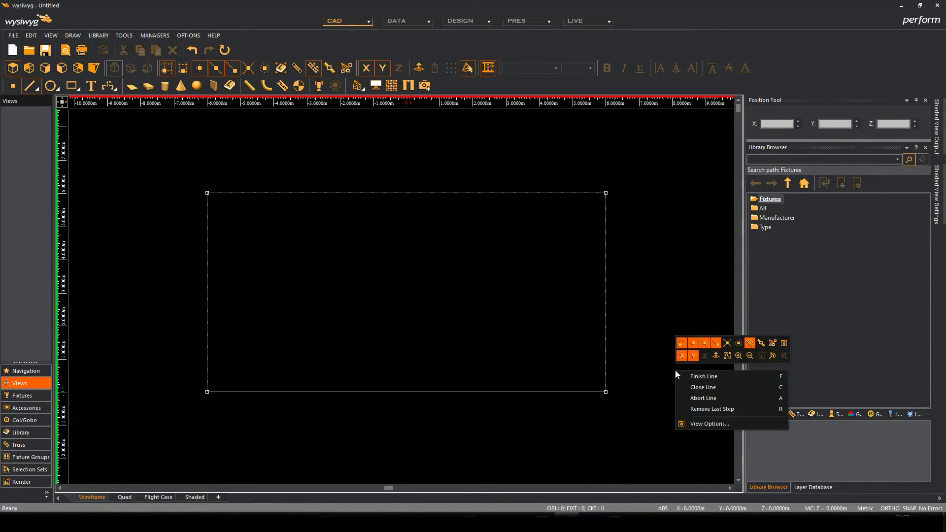
{"action": "mouse_move", "coordinate": [707, 386]}
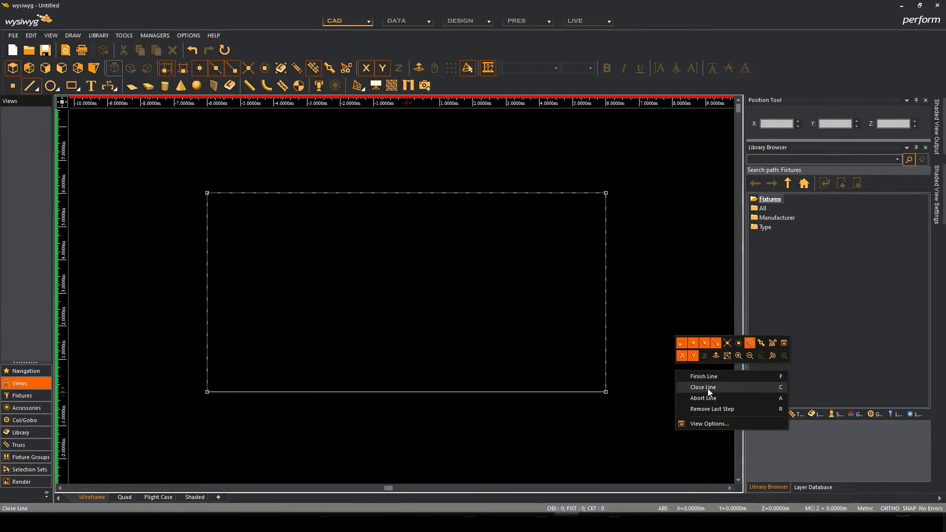
{"action": "mouse_move", "coordinate": [703, 397]}
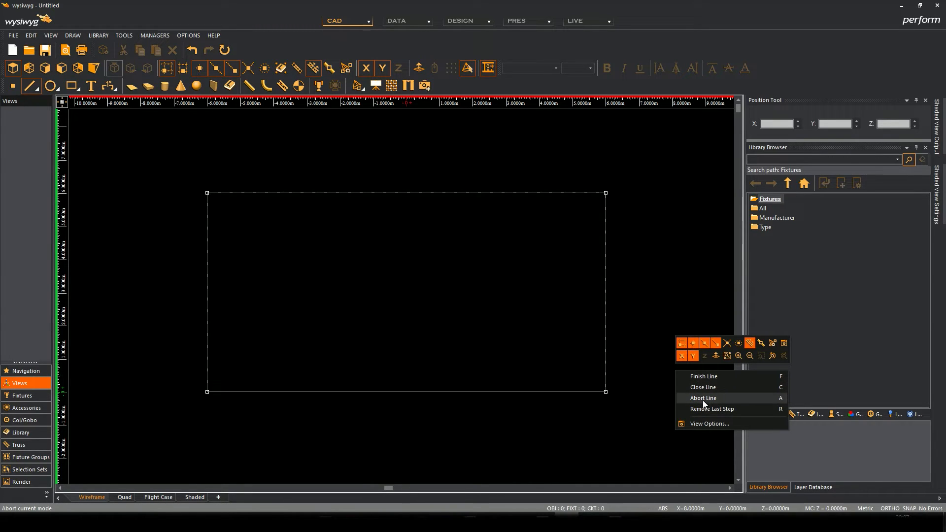
{"action": "mouse_move", "coordinate": [709, 377]}
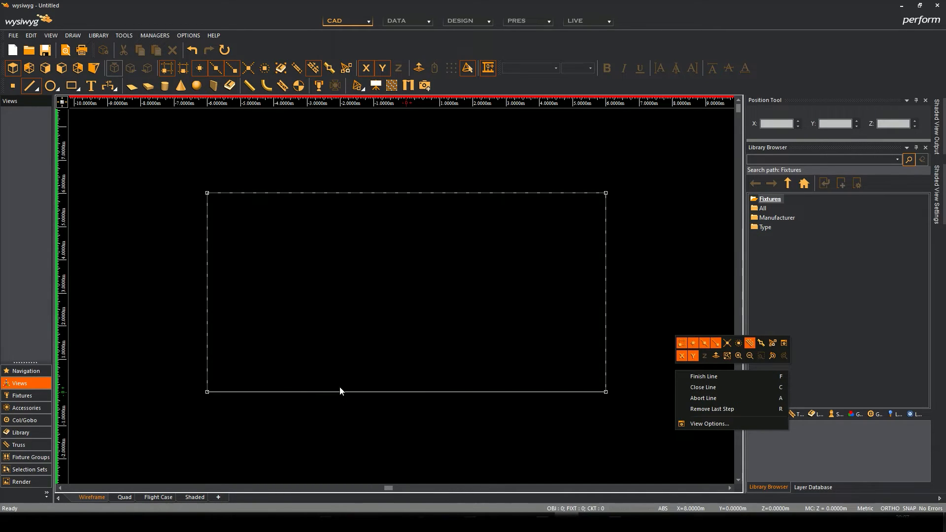
{"action": "mouse_move", "coordinate": [188, 397]}
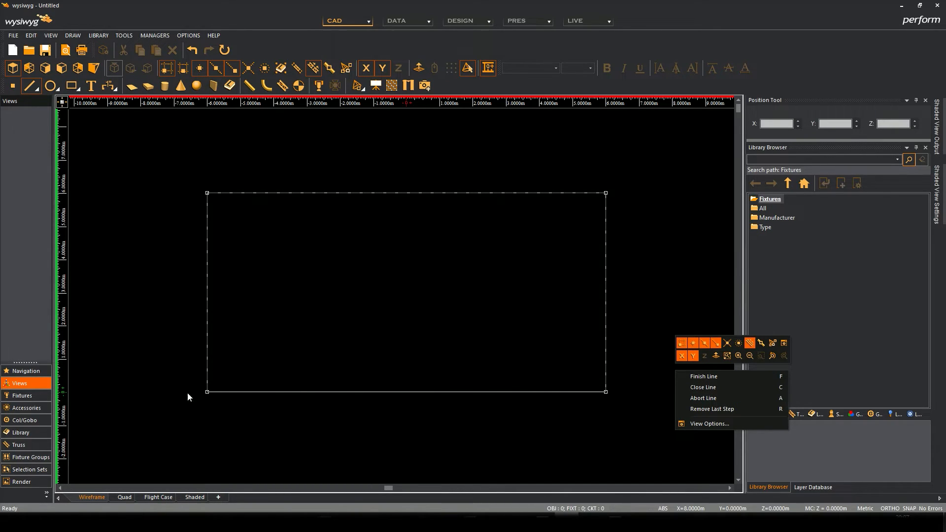
{"action": "mouse_move", "coordinate": [703, 376]}
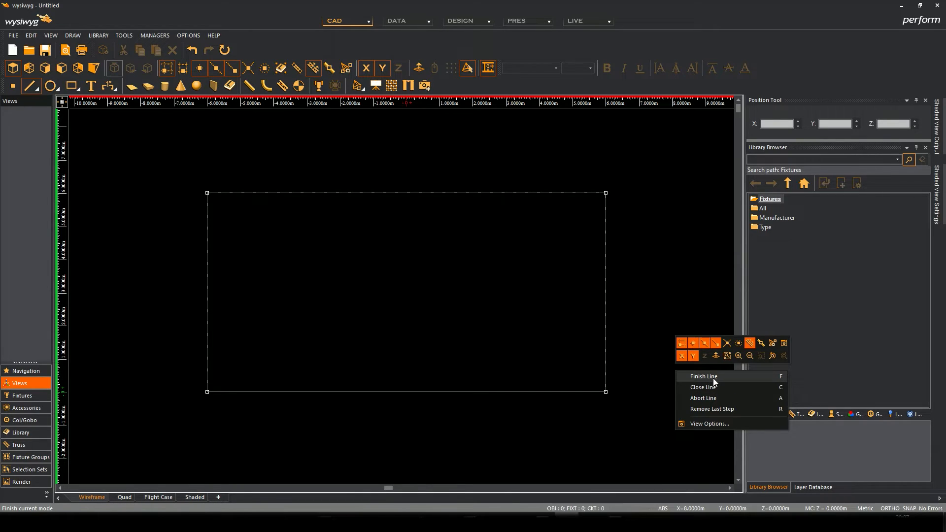
{"action": "left_click", "coordinate": [703, 375]}
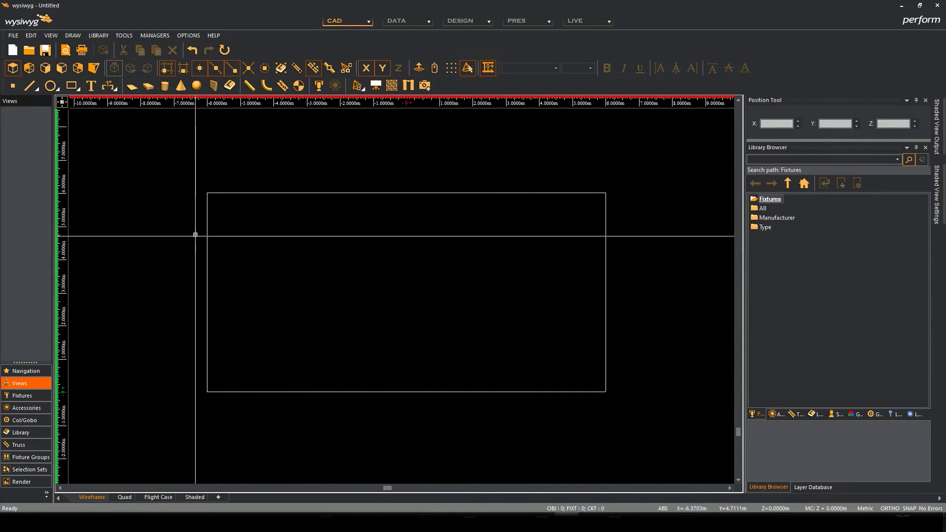
- Draw an interactive rectangle with endpoint snap from the outline's top-left to the front line's right end
{"action": "left_click", "coordinate": [72, 85]}
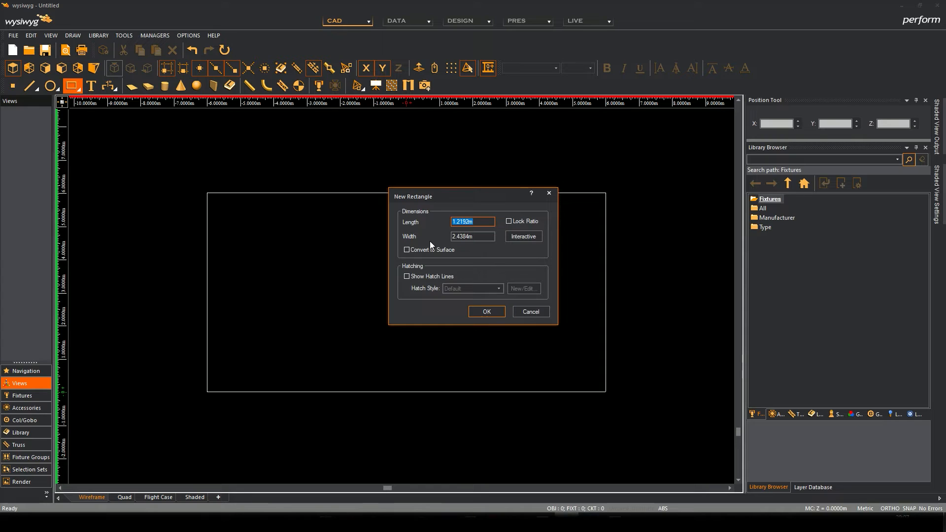
{"action": "left_click", "coordinate": [485, 312]}
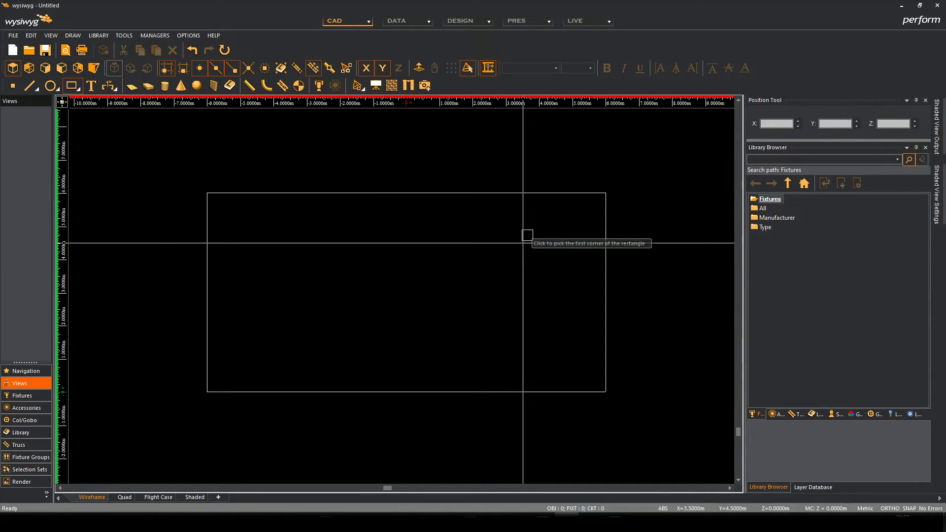
{"action": "mouse_move", "coordinate": [170, 80]}
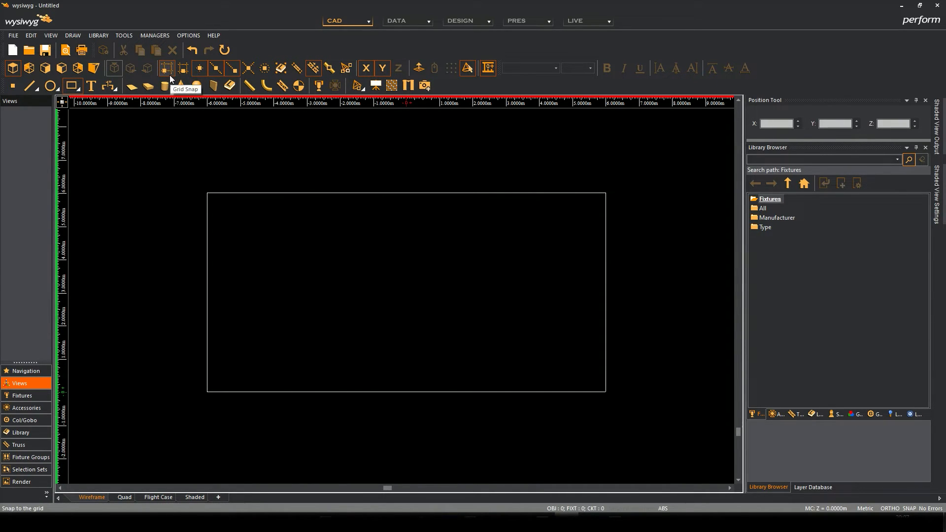
{"action": "mouse_move", "coordinate": [217, 68]}
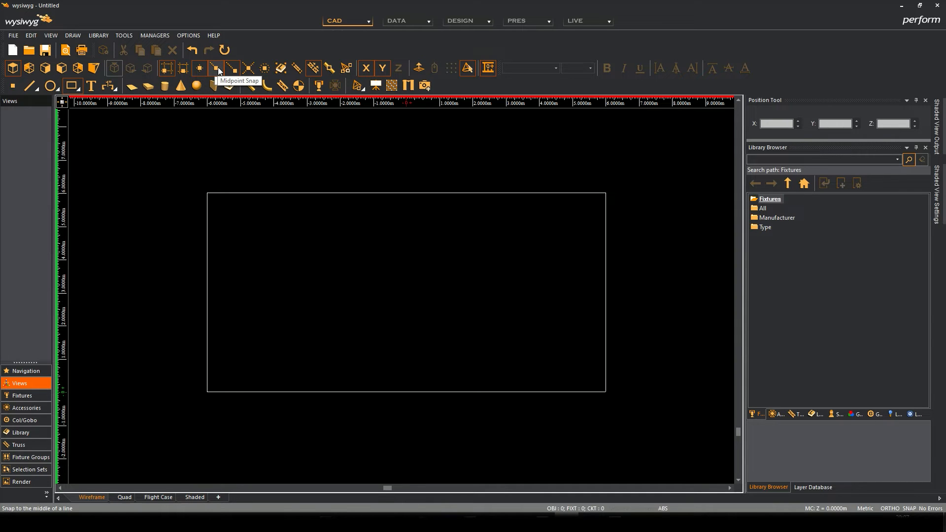
{"action": "mouse_move", "coordinate": [233, 74]}
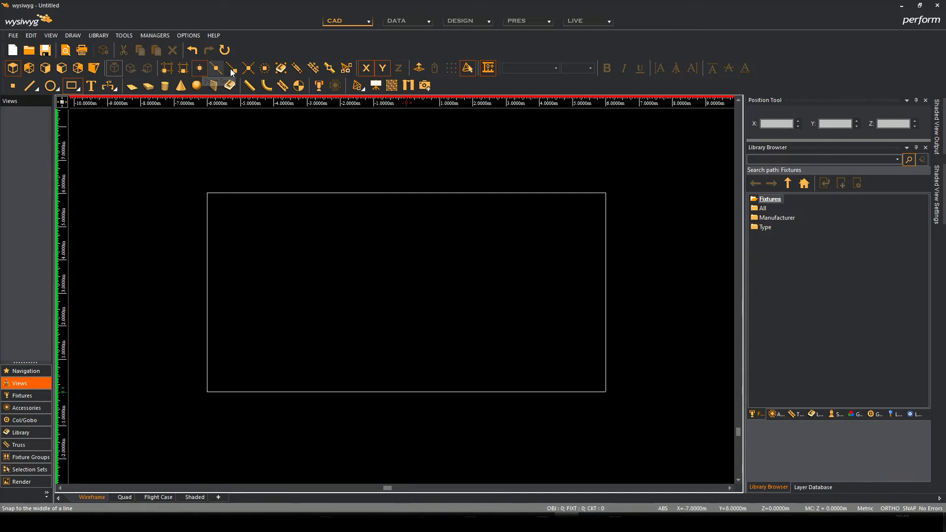
{"action": "left_click", "coordinate": [213, 68]}
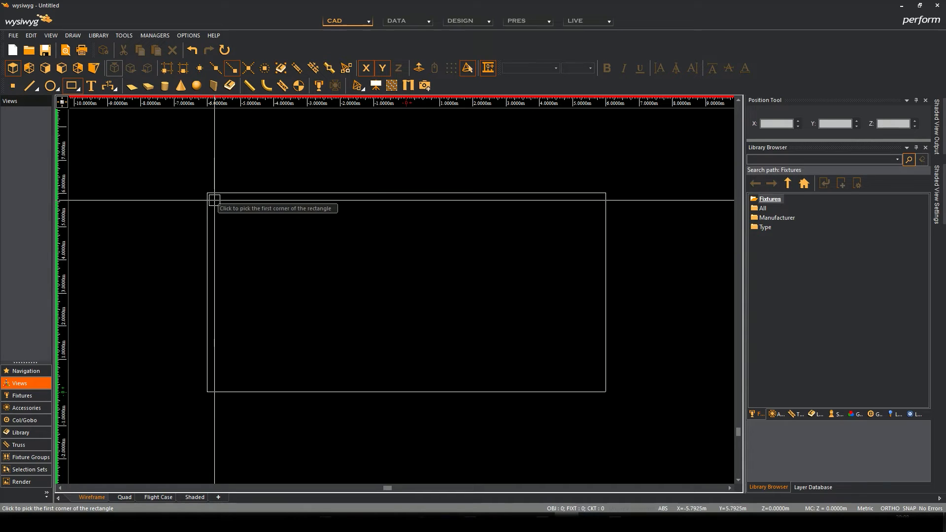
{"action": "mouse_move", "coordinate": [213, 199]}
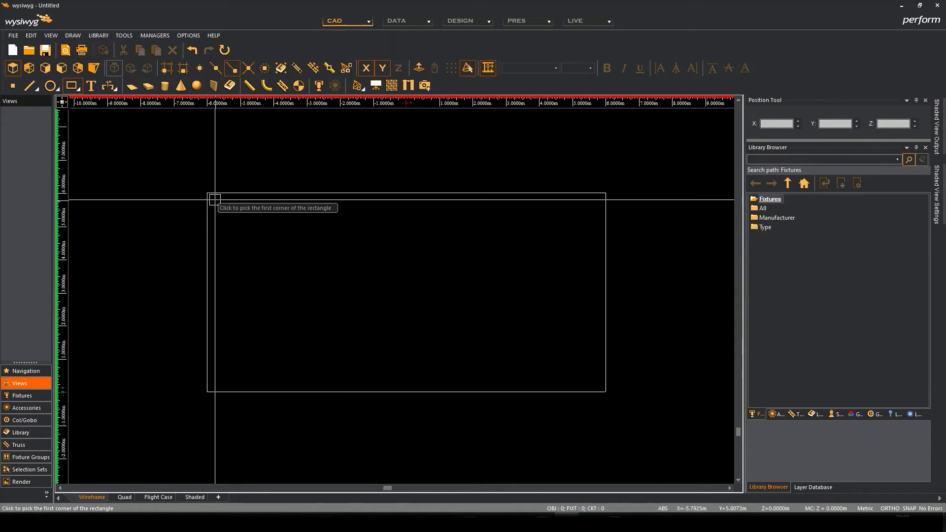
{"action": "left_click", "coordinate": [214, 198]}
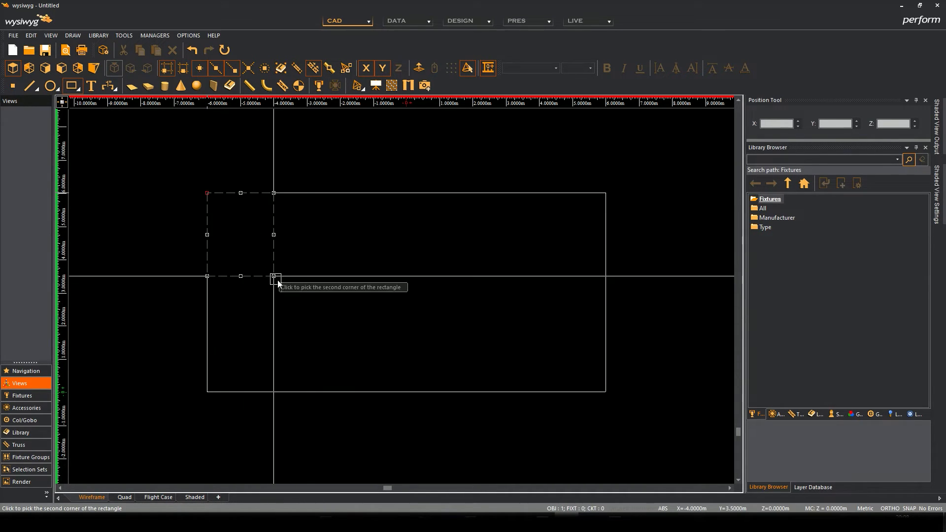
{"action": "left_click", "coordinate": [604, 392]}
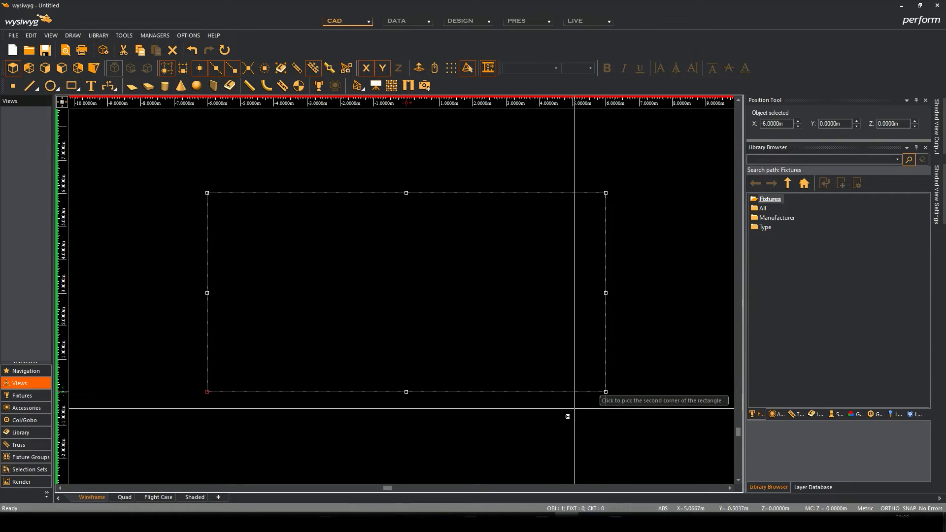
{"action": "mouse_move", "coordinate": [553, 244]}
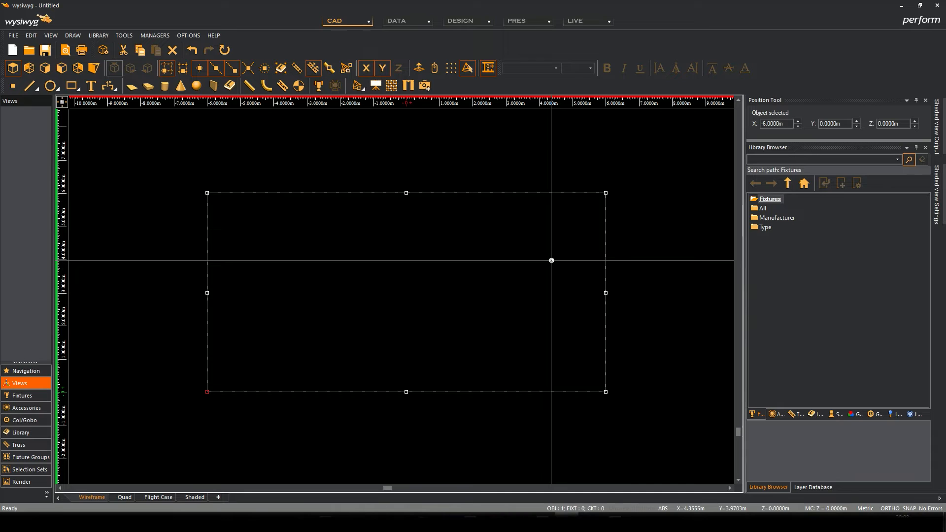
{"action": "mouse_move", "coordinate": [452, 260]}
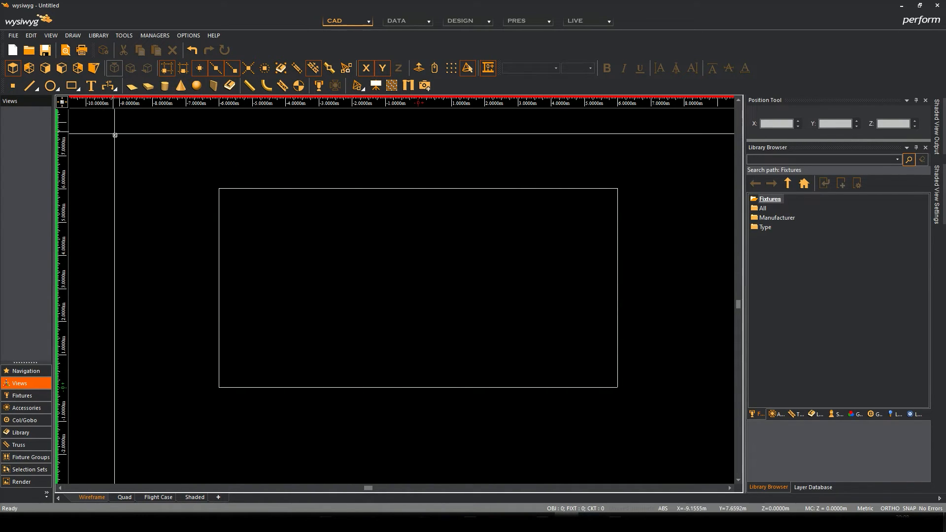
- Draw a vertical centre line along X 0 extending past the rectangle's front and back edges
{"action": "left_click", "coordinate": [32, 84]}
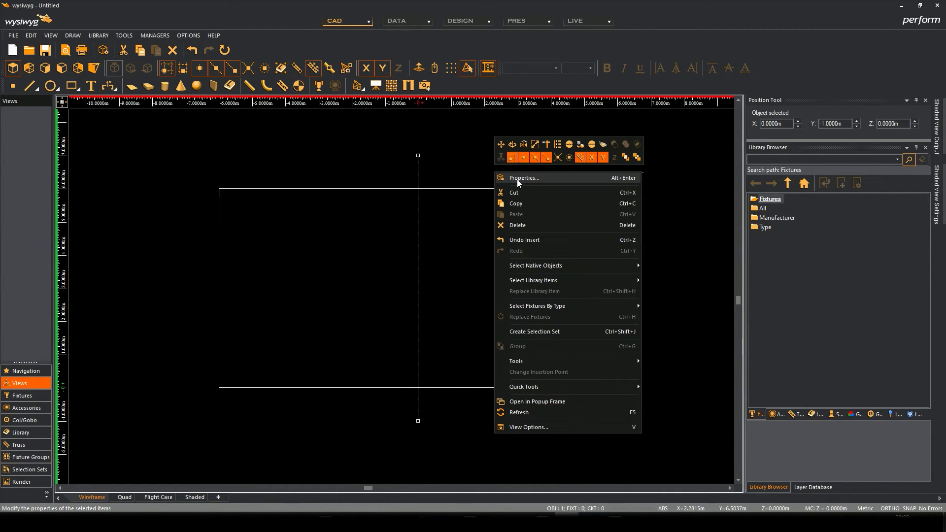
- In the centre line's properties, make it a double line with 0.1 m distance
{"action": "left_click", "coordinate": [482, 206]}
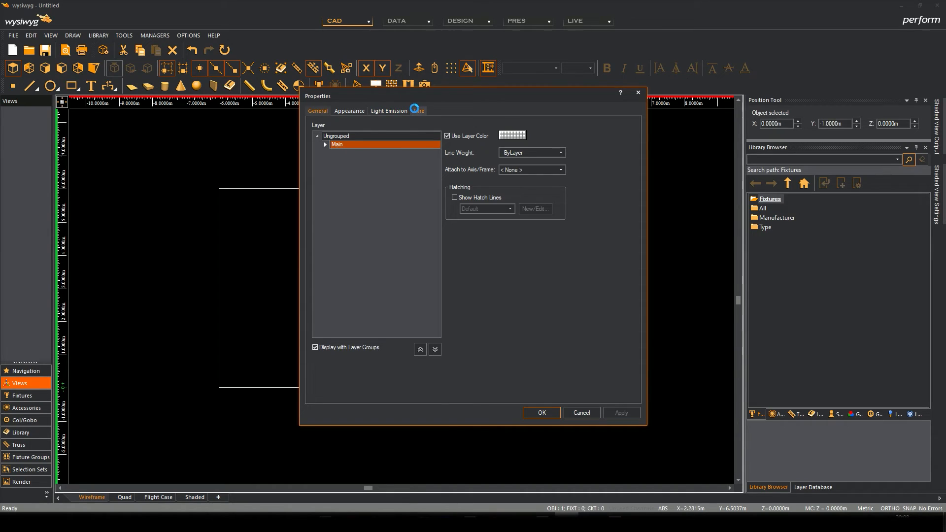
{"action": "left_click", "coordinate": [418, 110]}
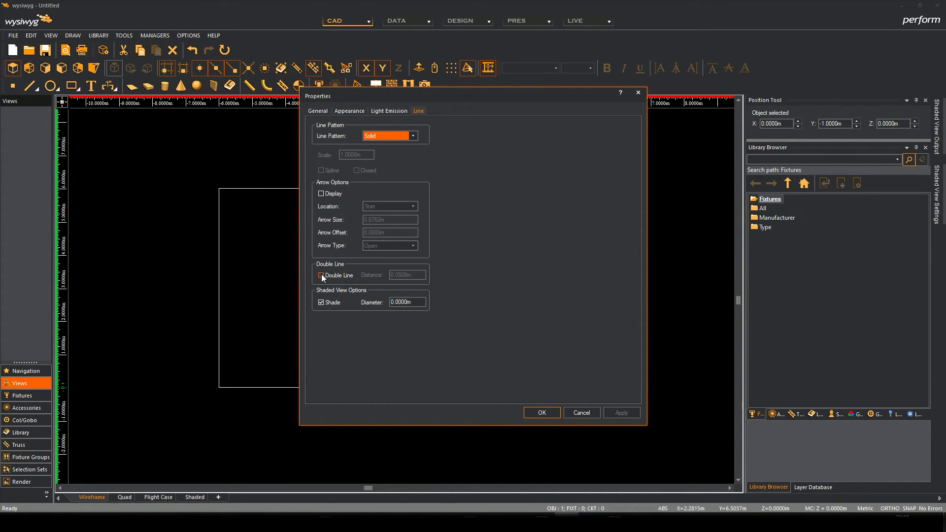
{"action": "left_click", "coordinate": [321, 275]}
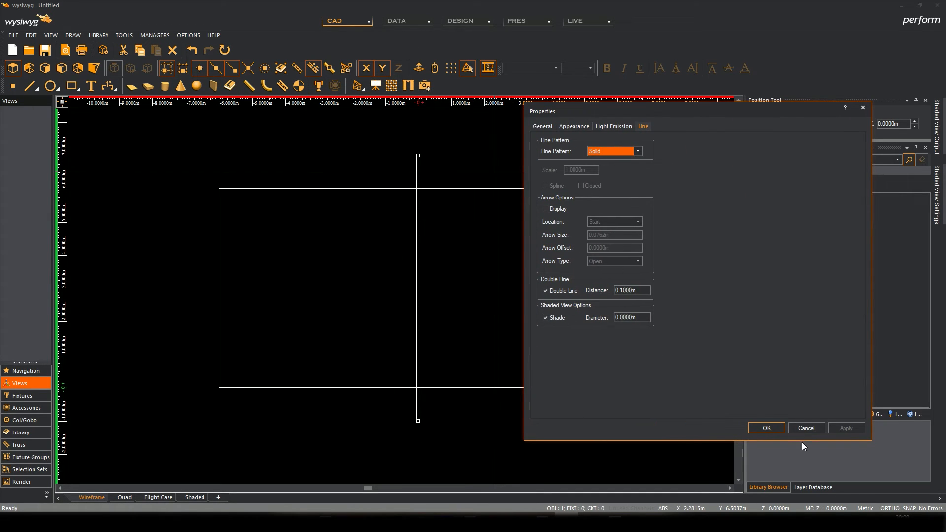
{"action": "left_click", "coordinate": [767, 428]}
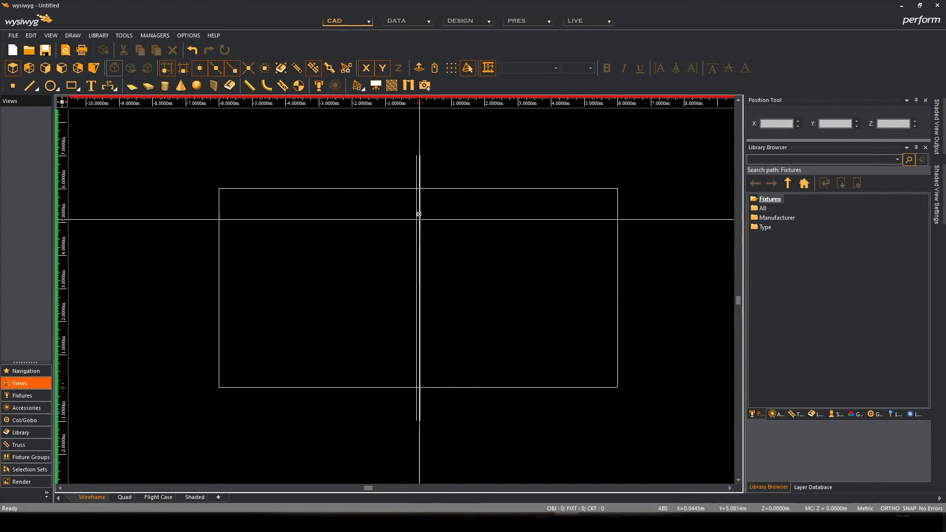
{"action": "mouse_move", "coordinate": [420, 389]}
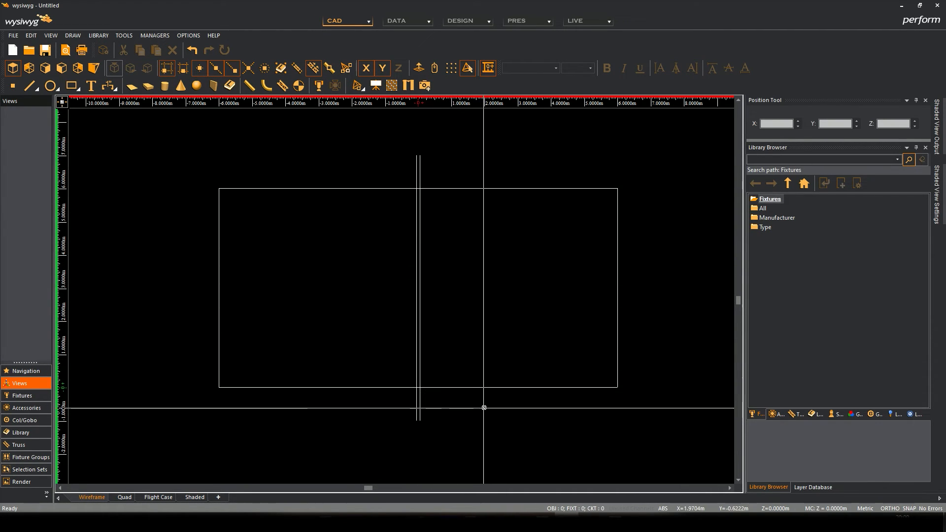
{"action": "mouse_move", "coordinate": [454, 321]}
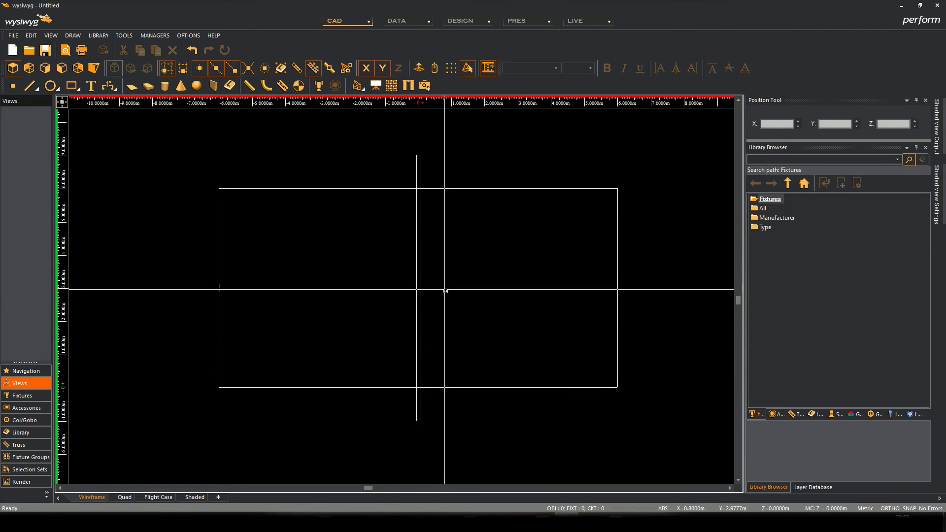
{"action": "mouse_move", "coordinate": [430, 293]}
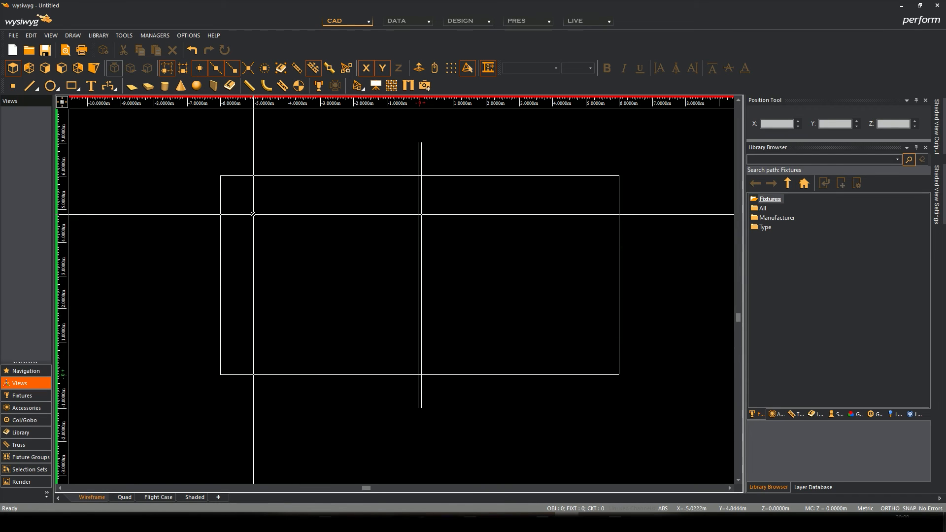
{"action": "mouse_move", "coordinate": [270, 230]}
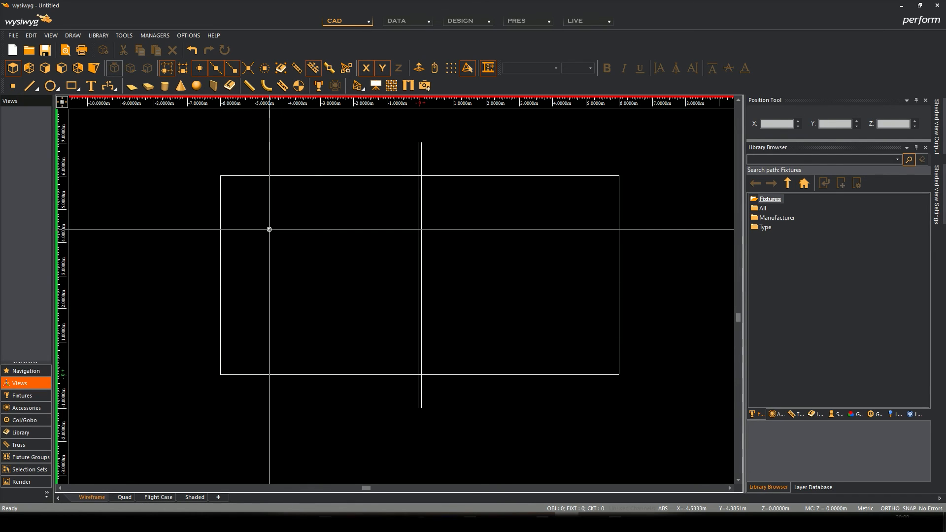